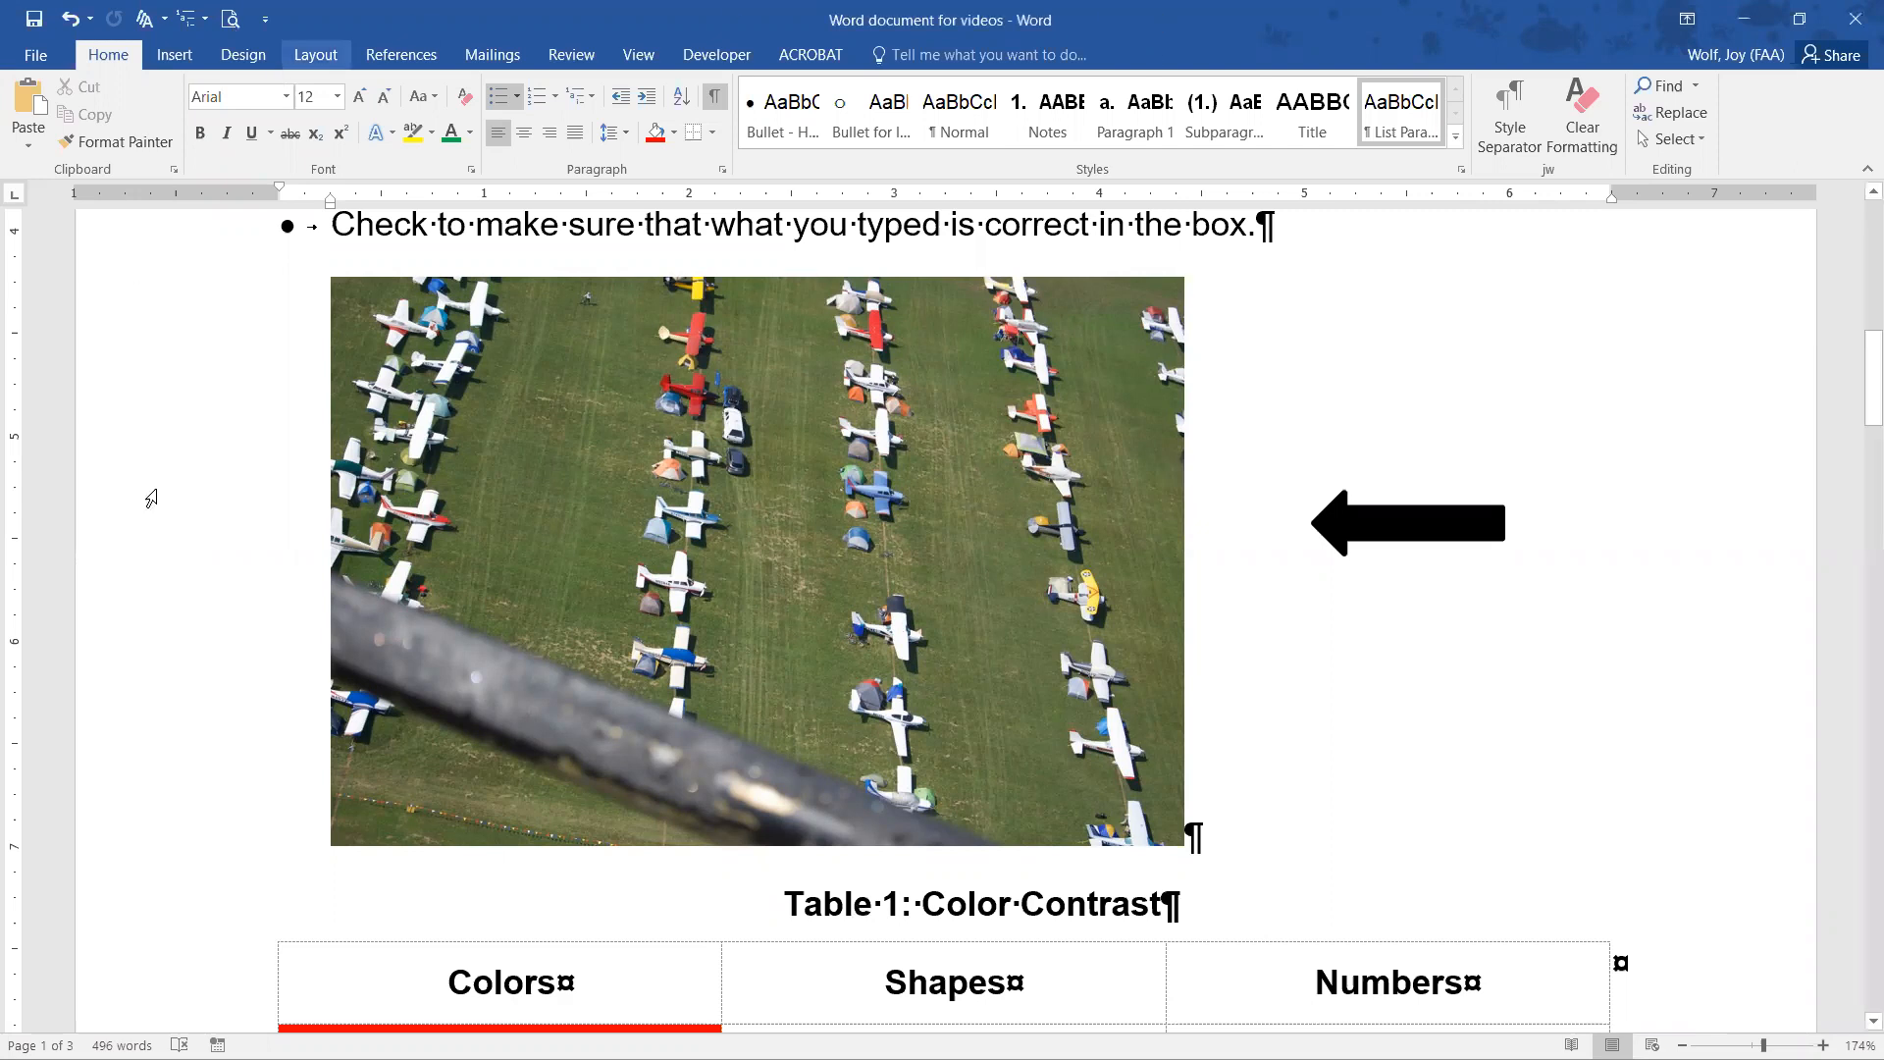
{"action": "mouse_move", "coordinate": [281, 296]}
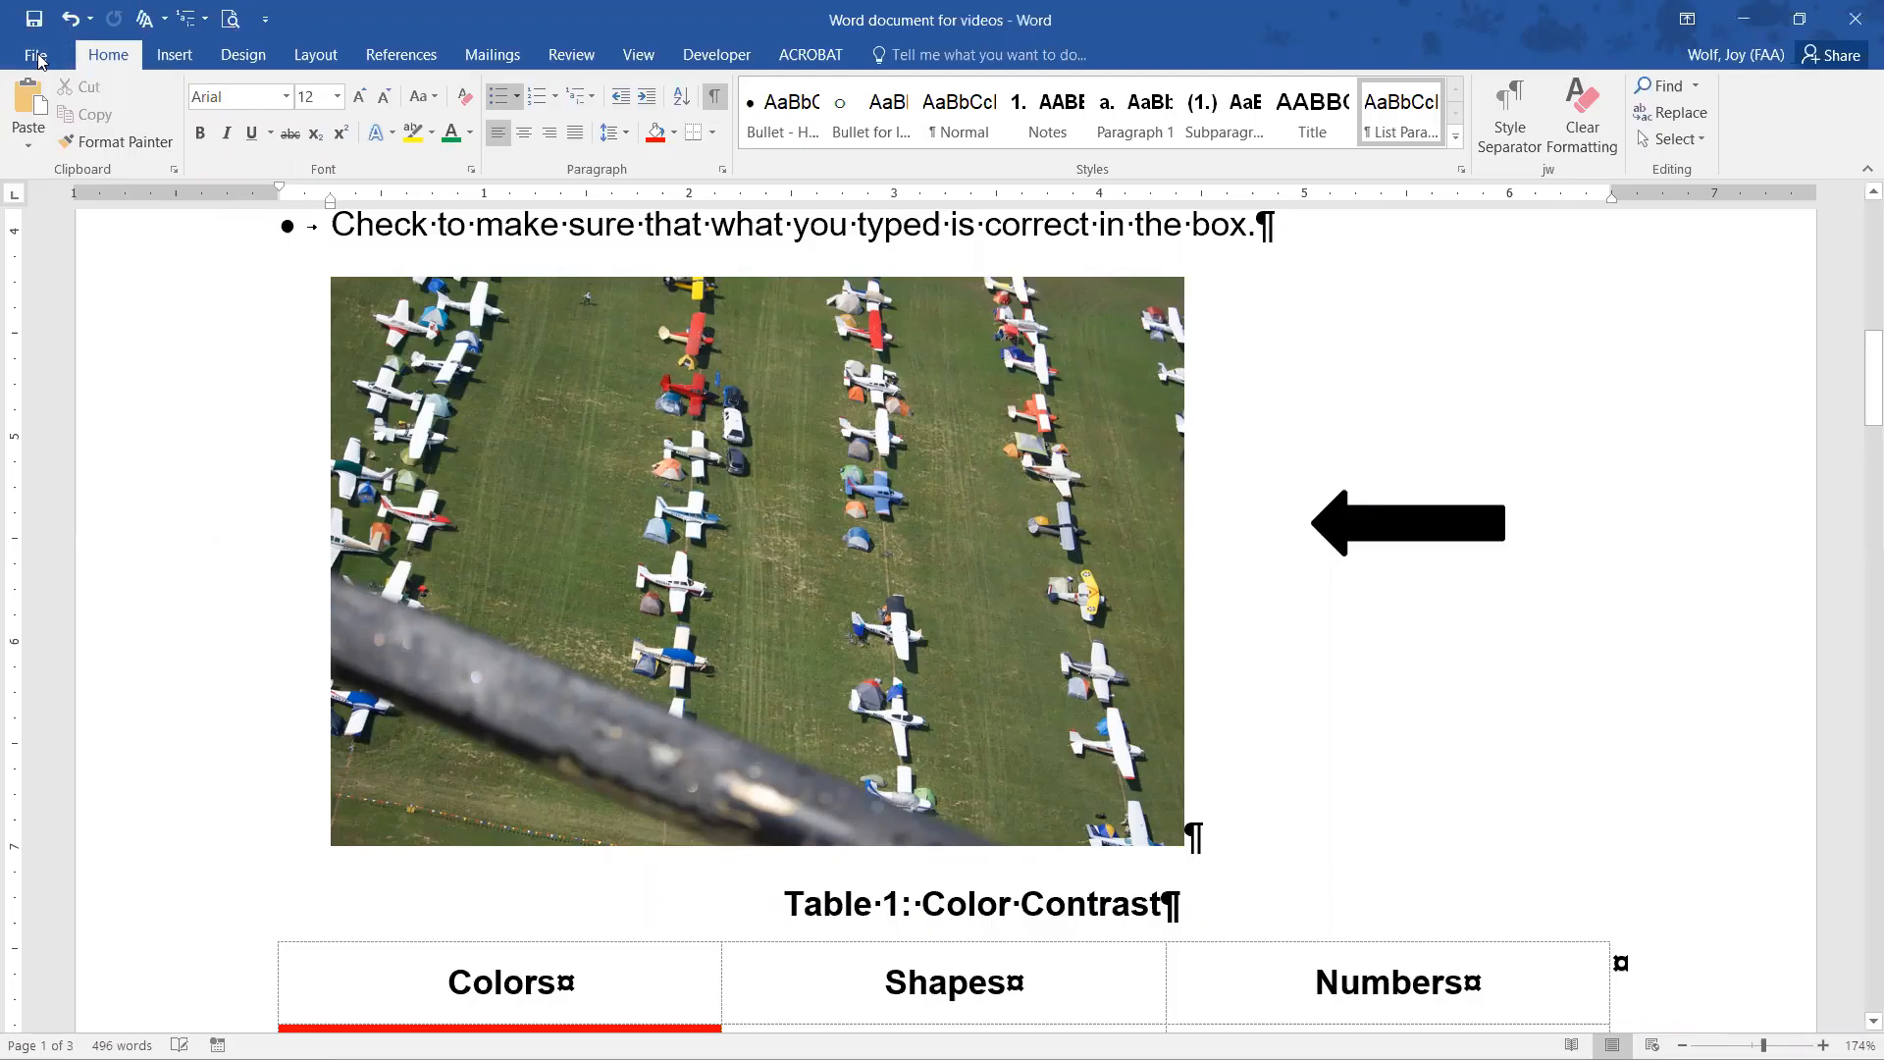
Step: Show the document's Info page with its properties and related people
{"action": "left_click", "coordinate": [33, 55]}
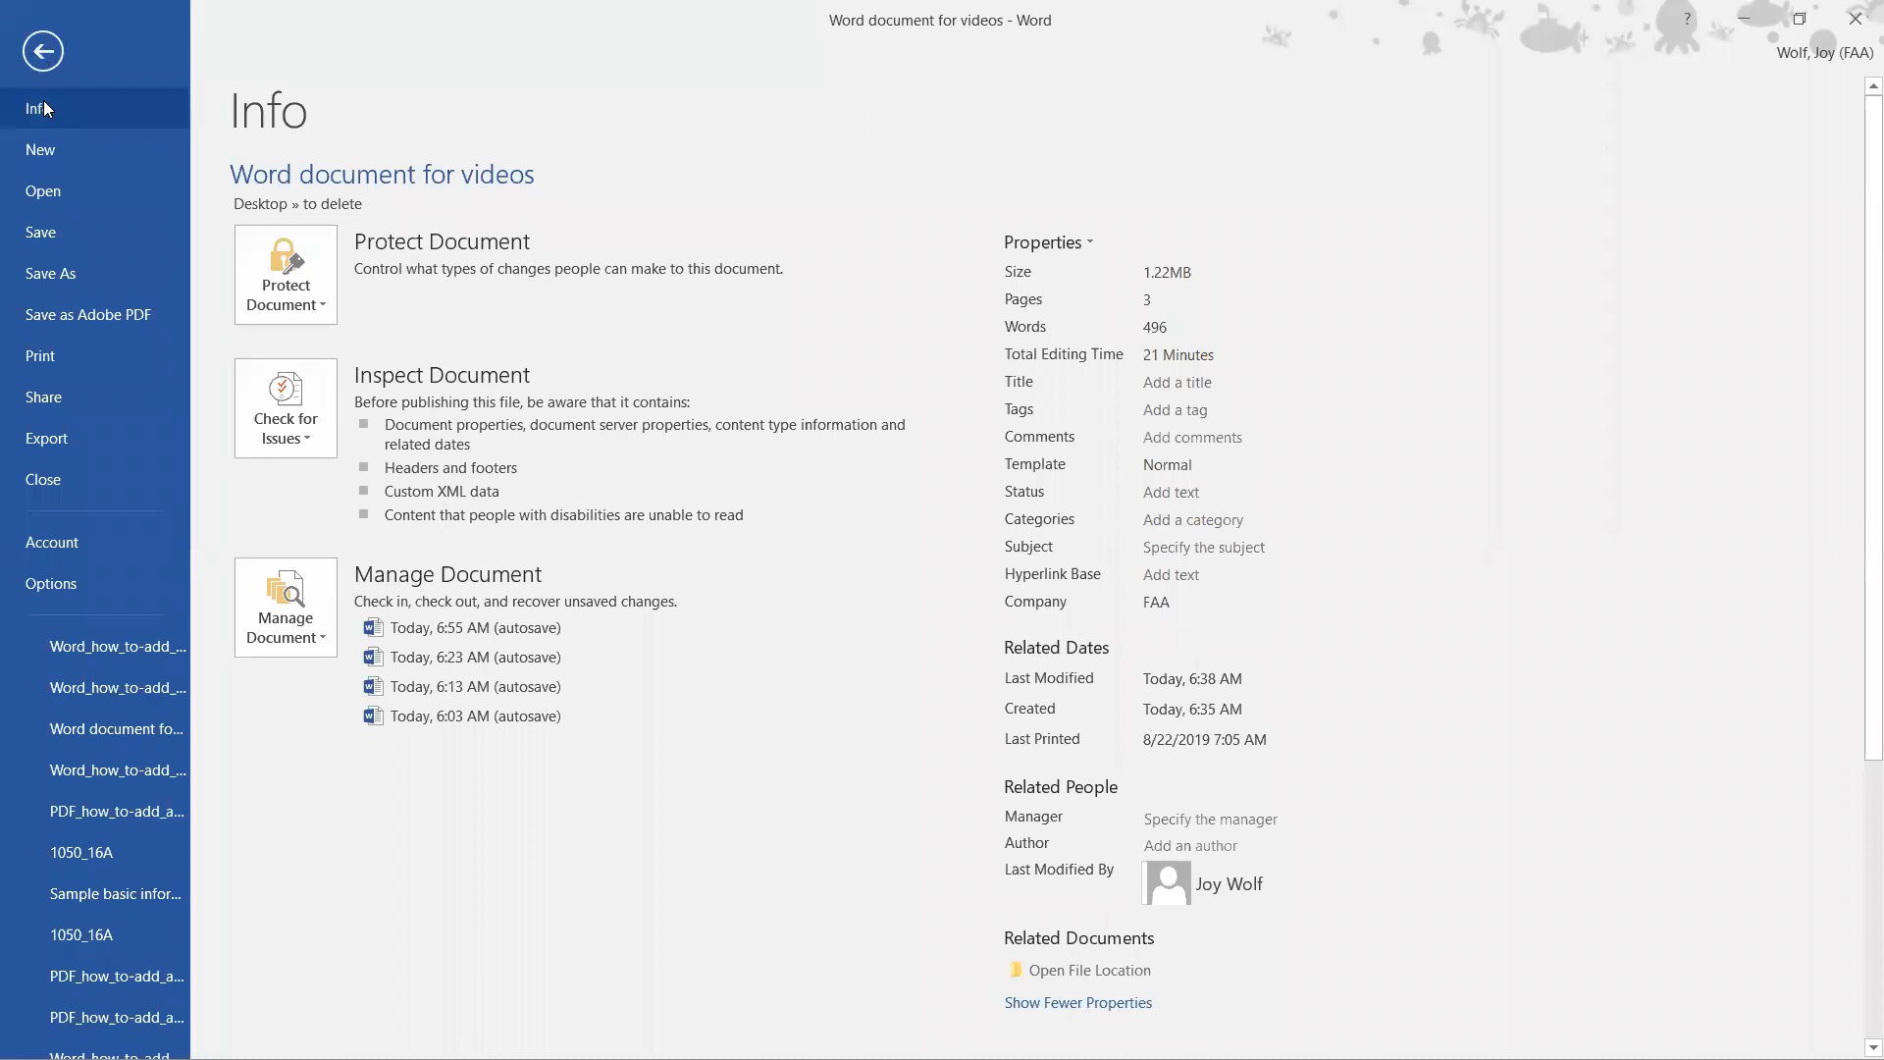
{"action": "mouse_move", "coordinate": [43, 114]}
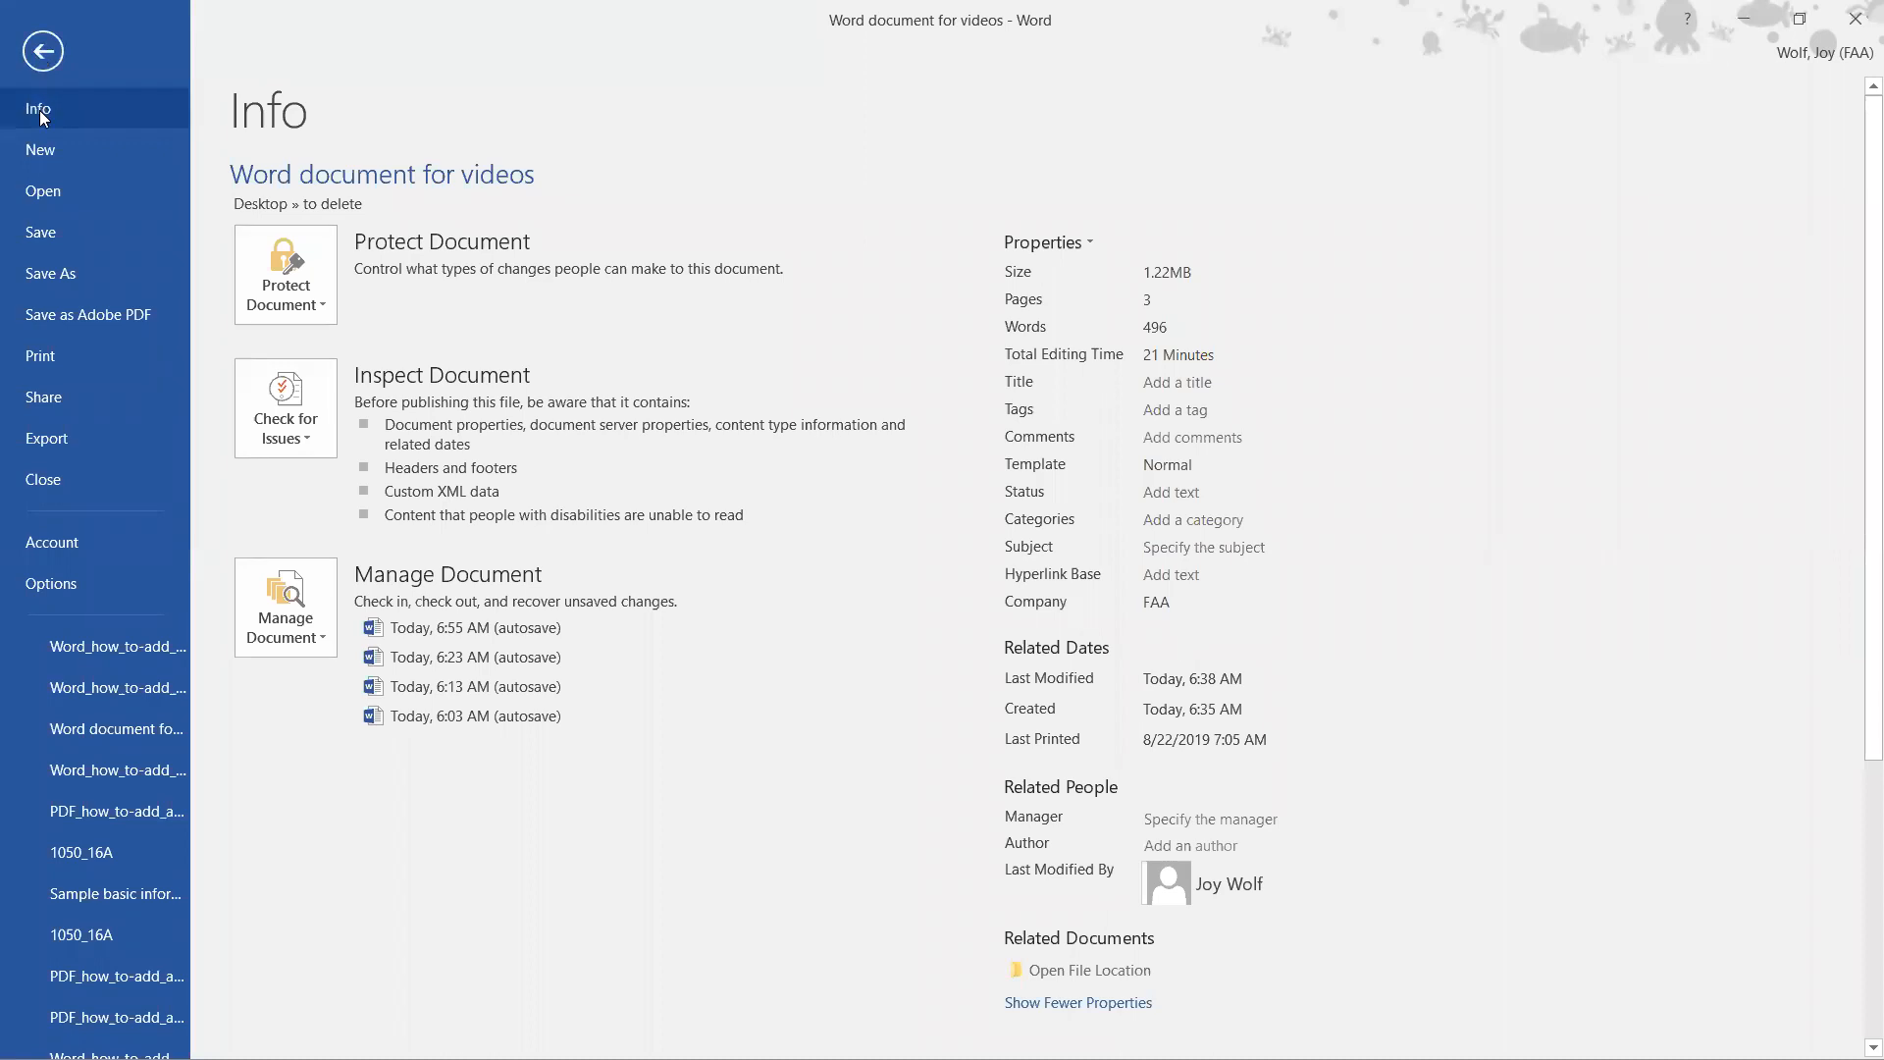
{"action": "mouse_move", "coordinate": [318, 112]}
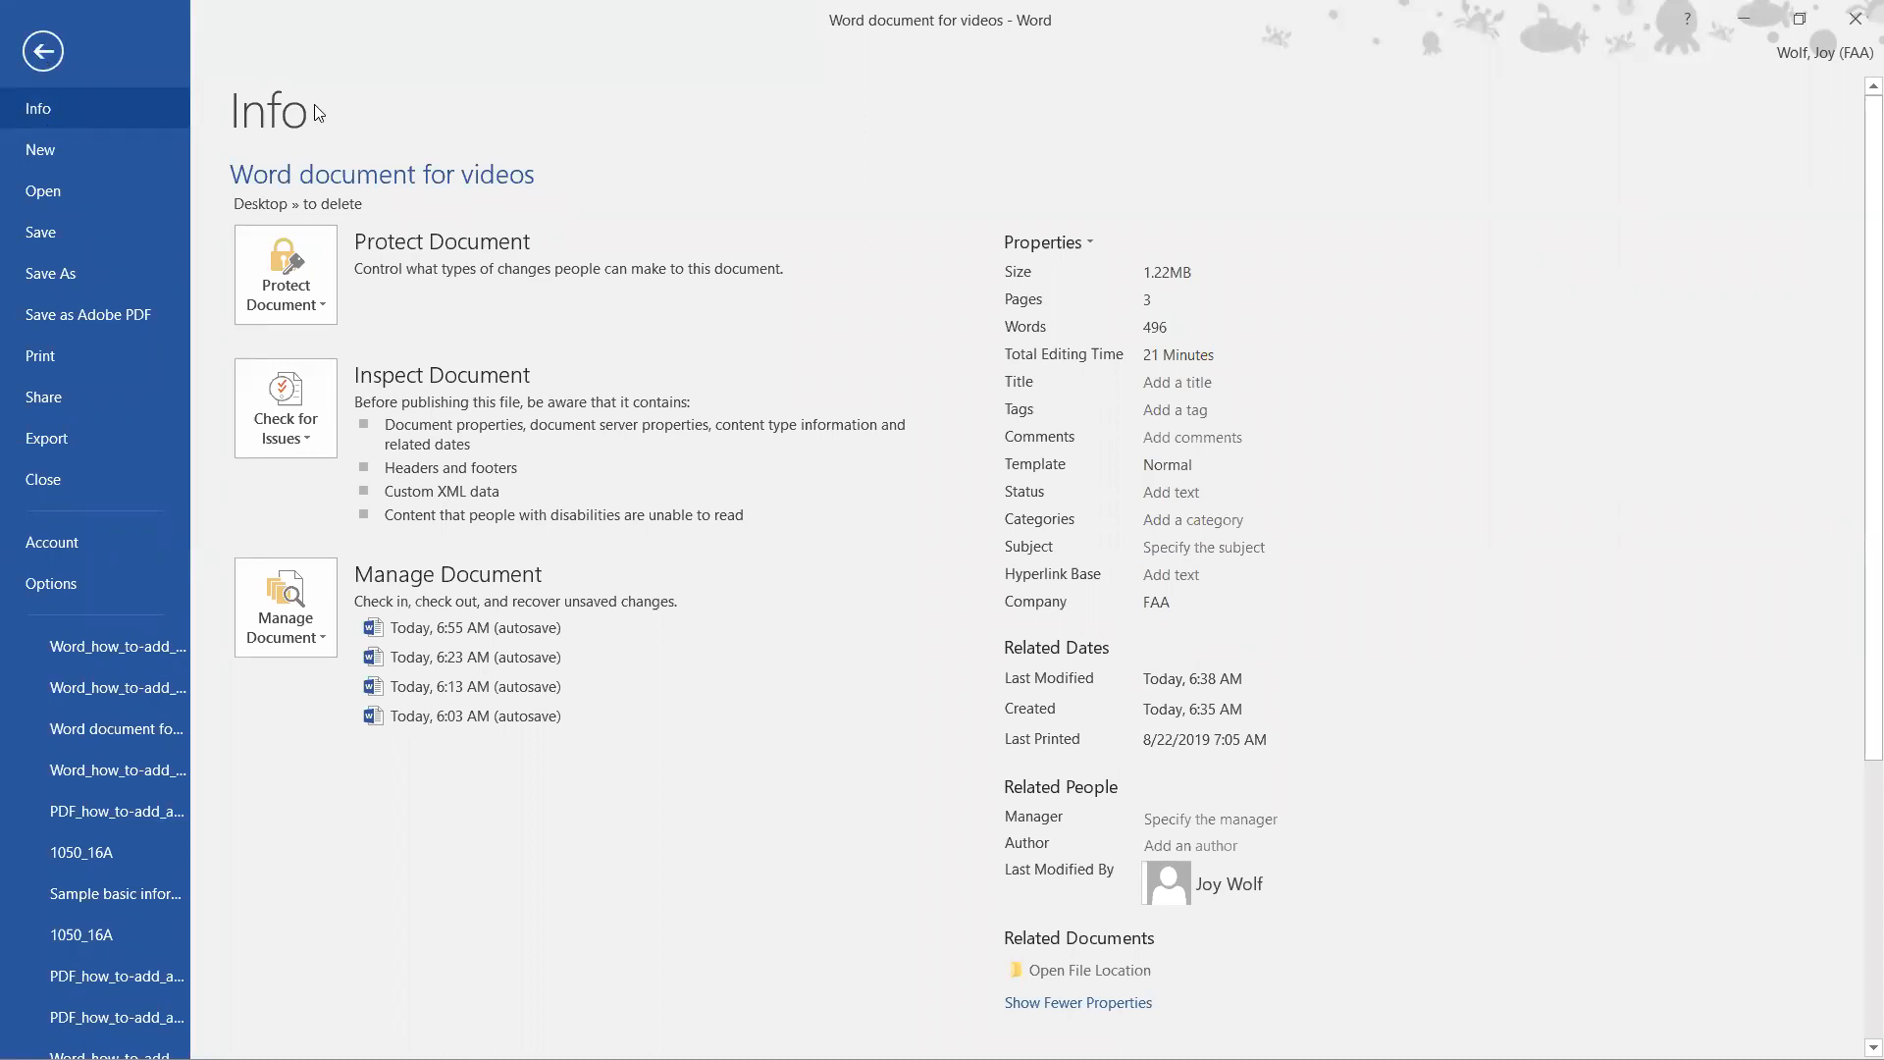
{"action": "mouse_move", "coordinate": [1018, 226]}
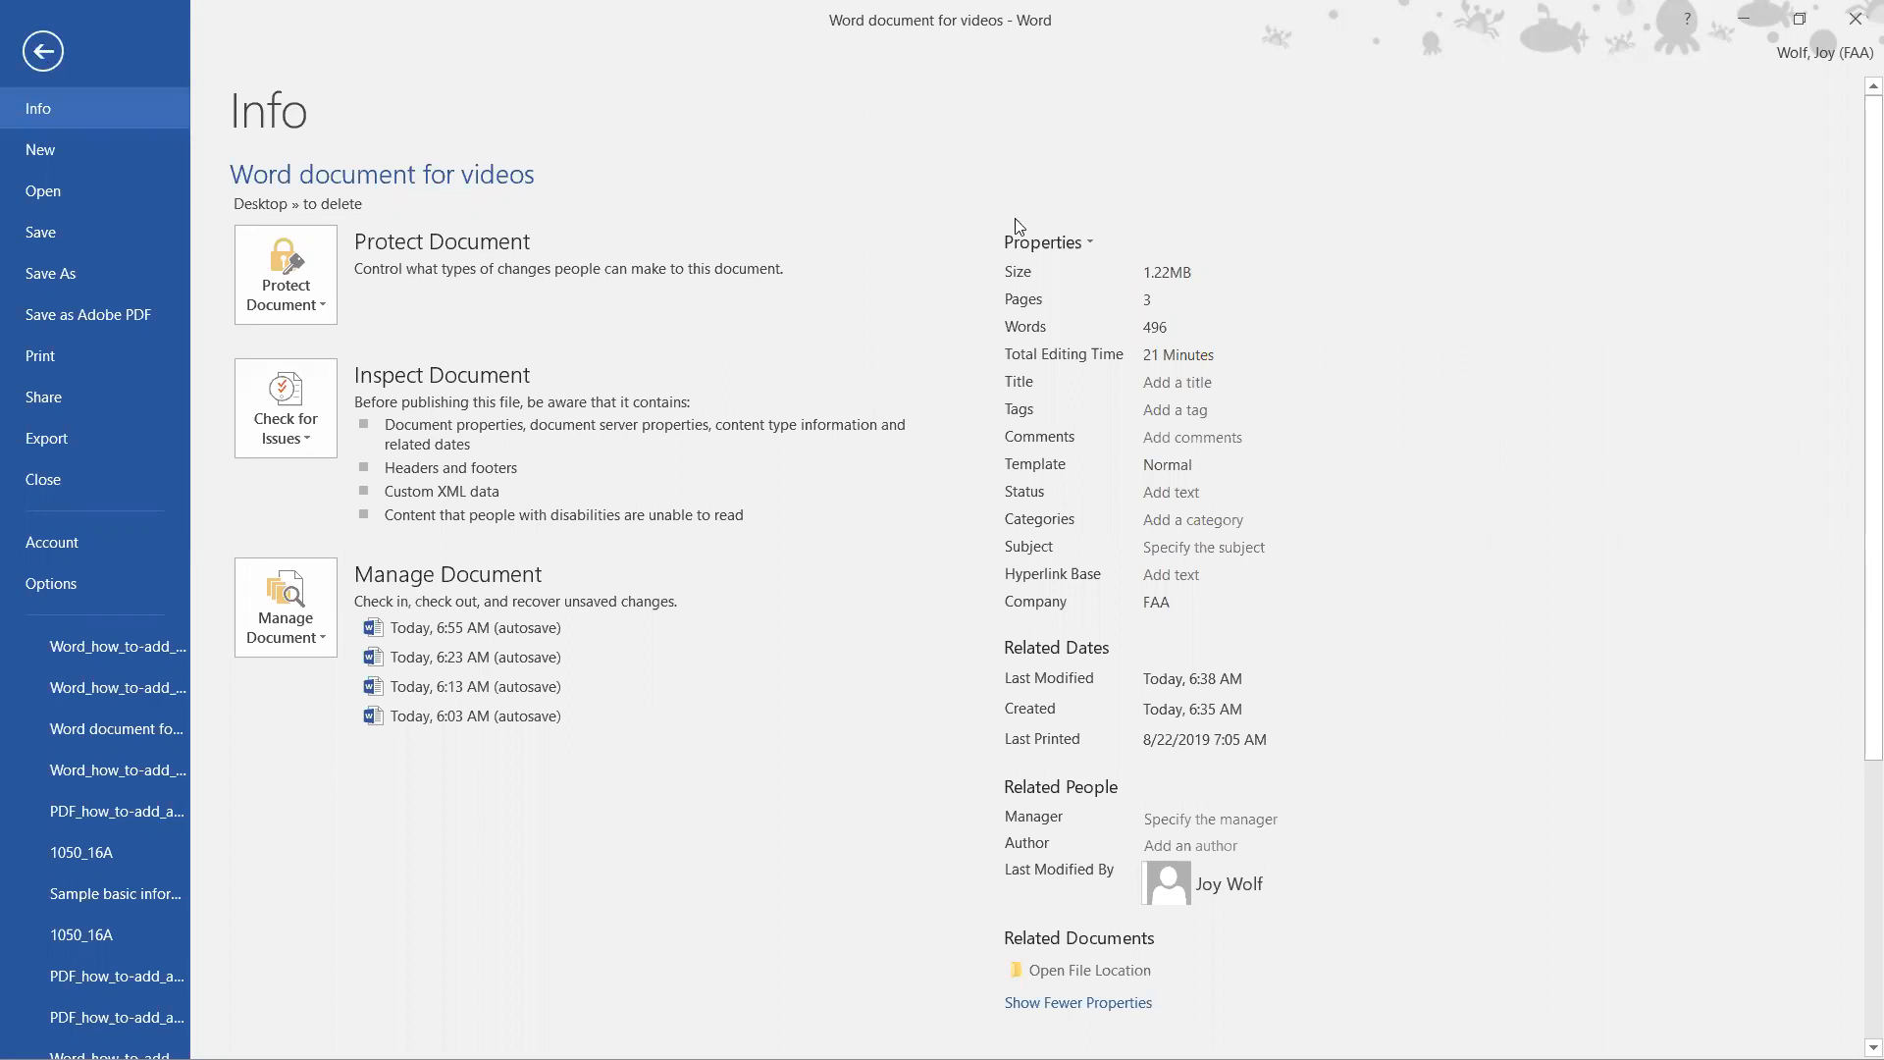
{"action": "mouse_move", "coordinate": [1089, 761]}
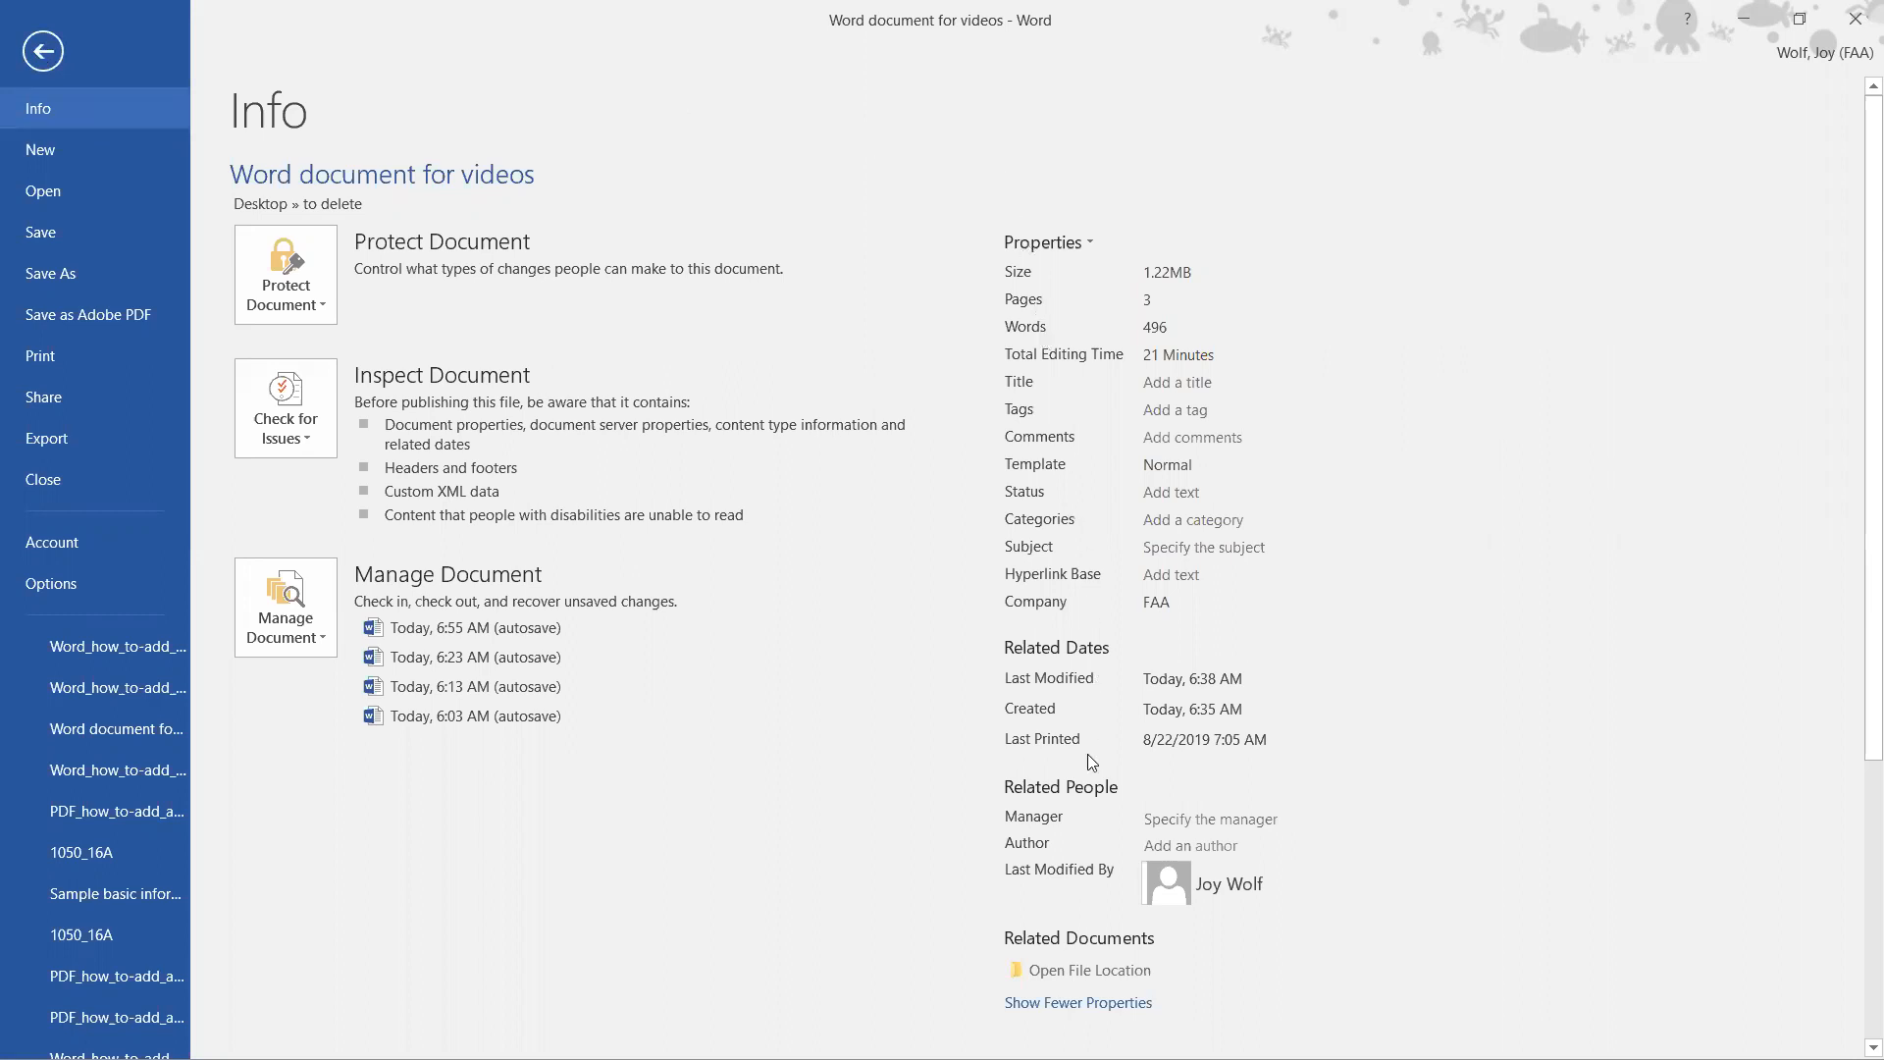
{"action": "mouse_move", "coordinate": [1036, 849]}
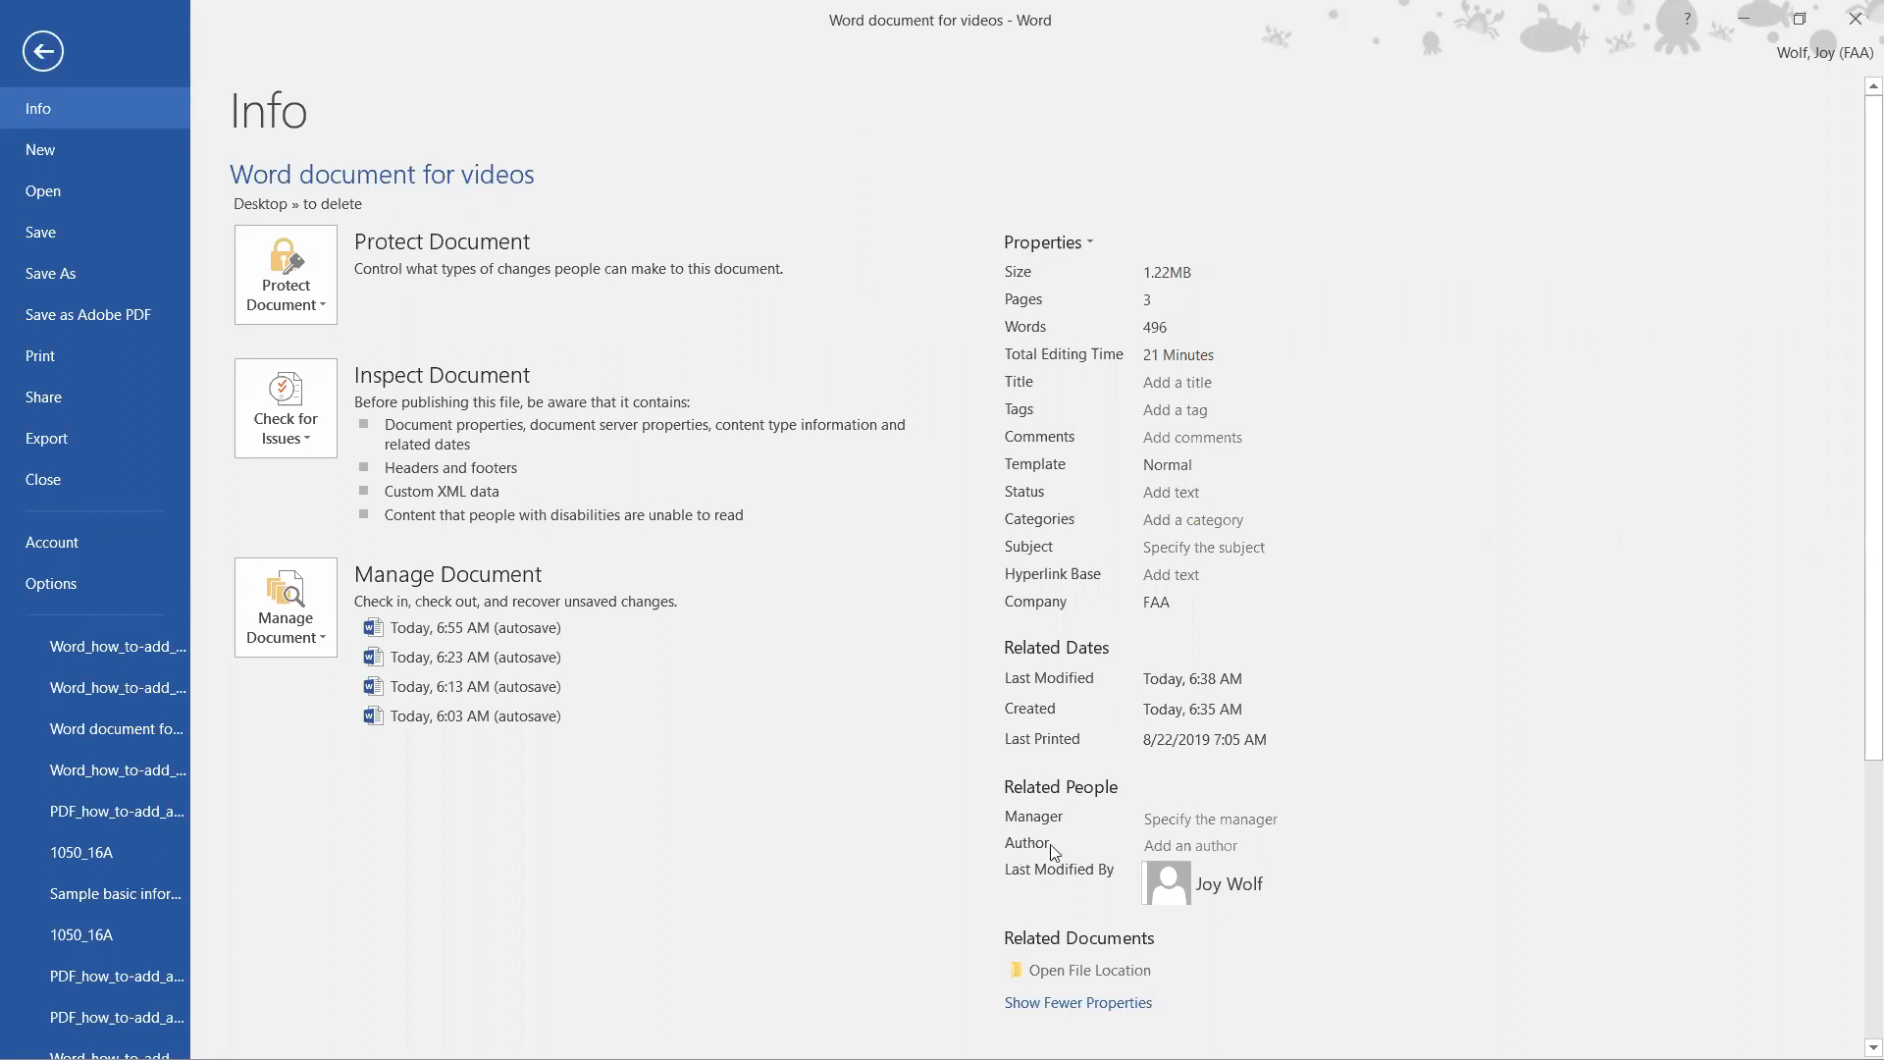
Step: Add 'wolf' as an entry in the document's Author property
{"action": "left_click", "coordinate": [1189, 844]}
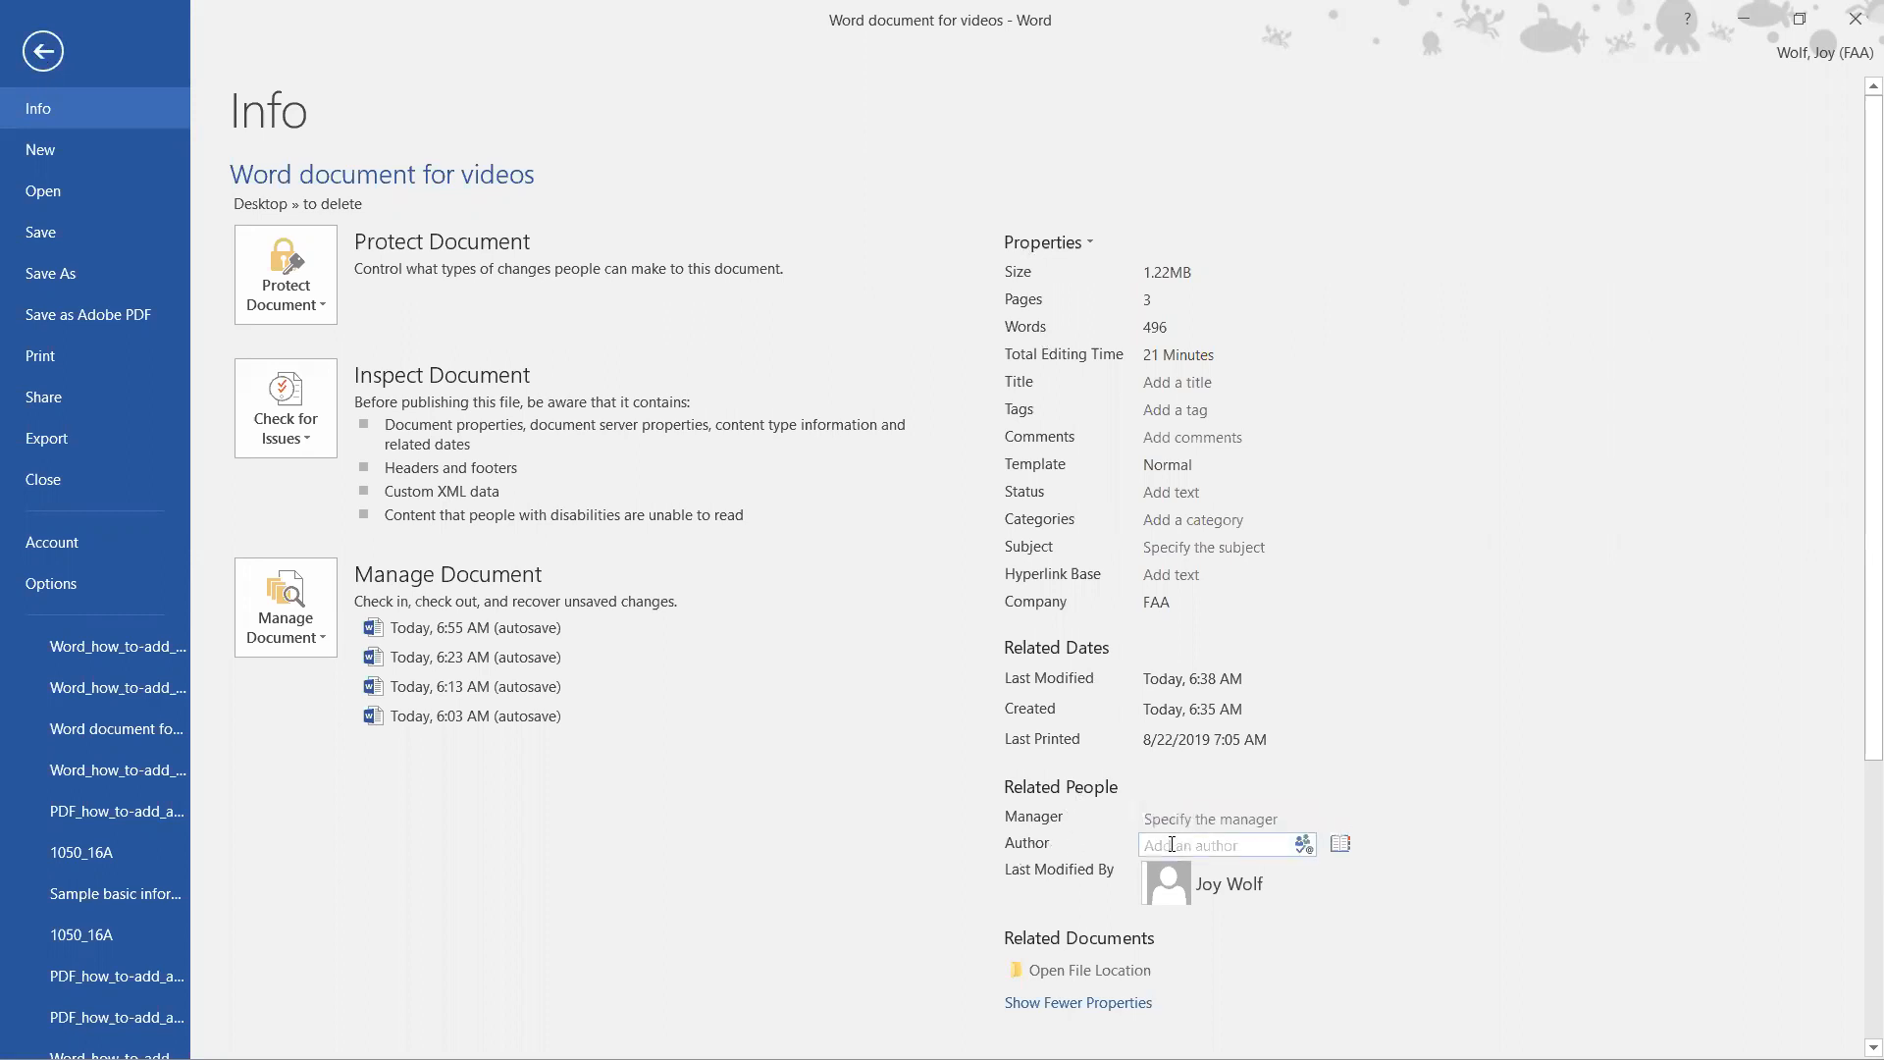
{"action": "left_click", "coordinate": [1216, 844]}
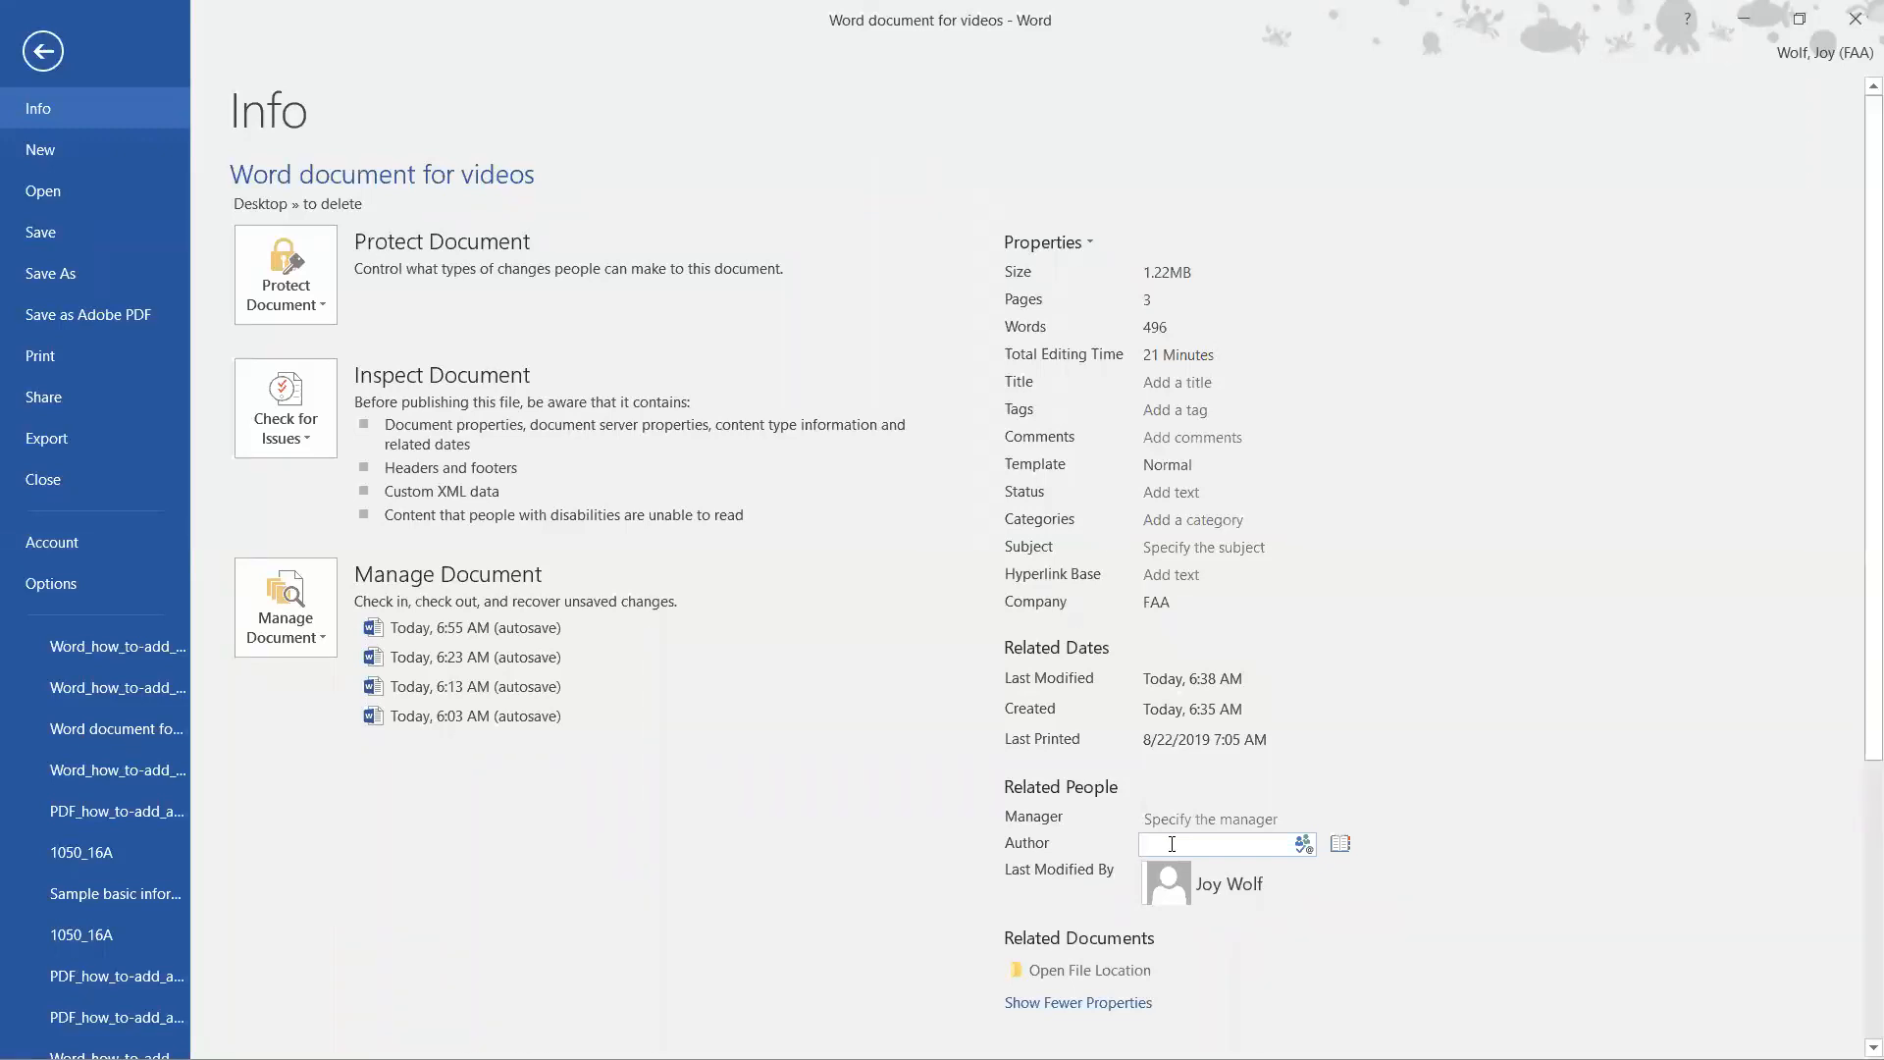
{"action": "type", "text": "wolf"}
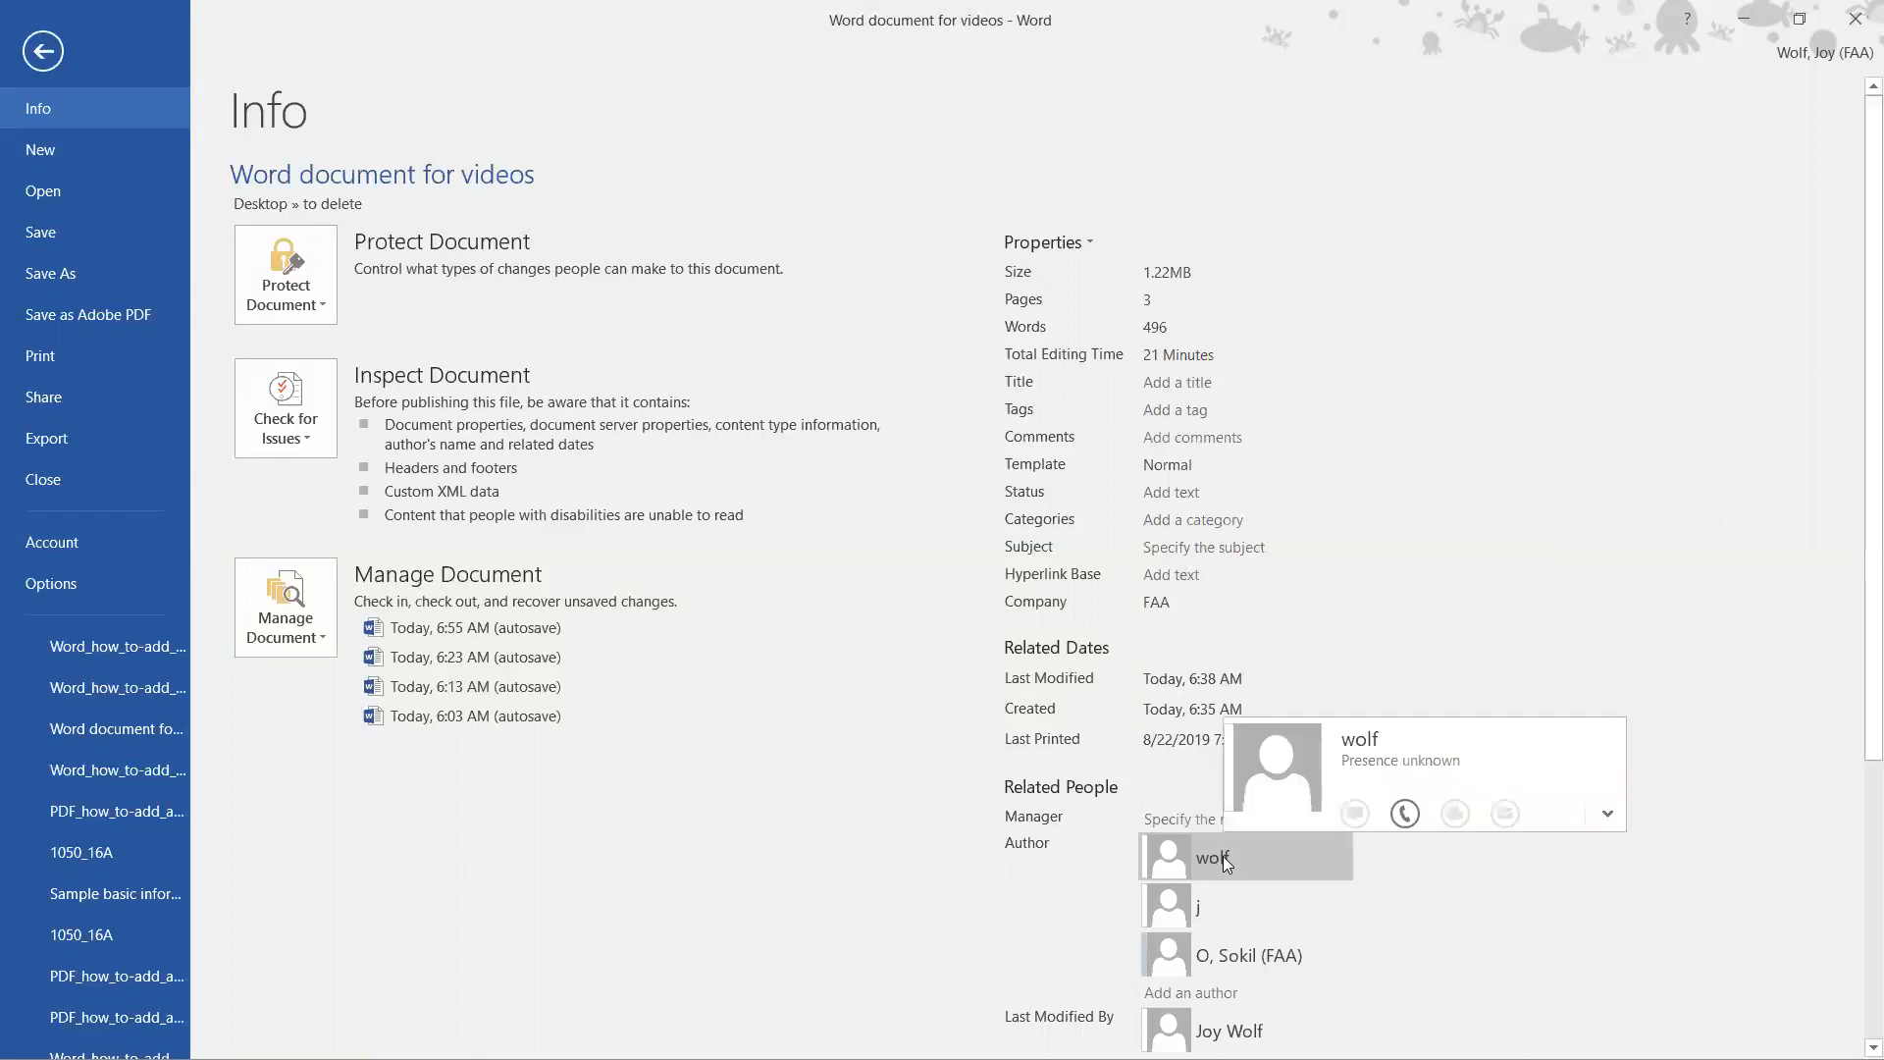
{"action": "mouse_move", "coordinate": [1127, 889]}
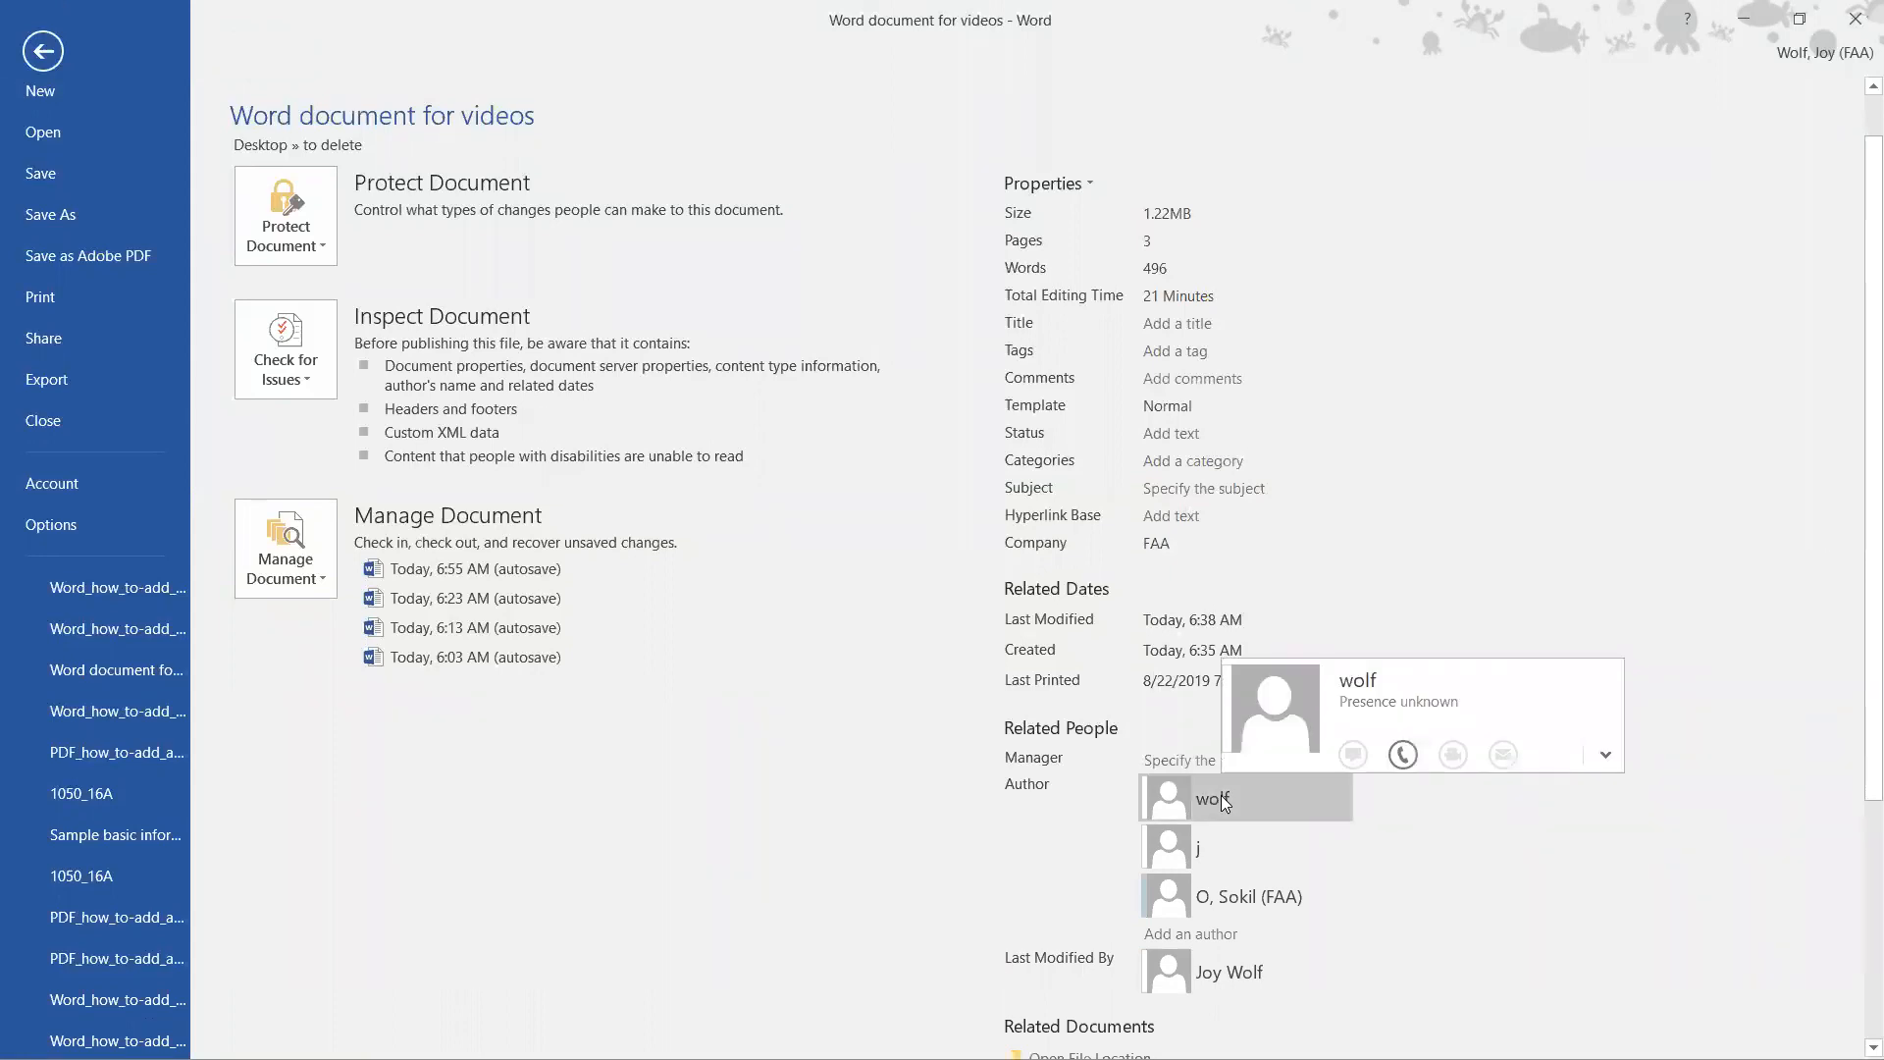
{"action": "mouse_move", "coordinate": [1336, 857]}
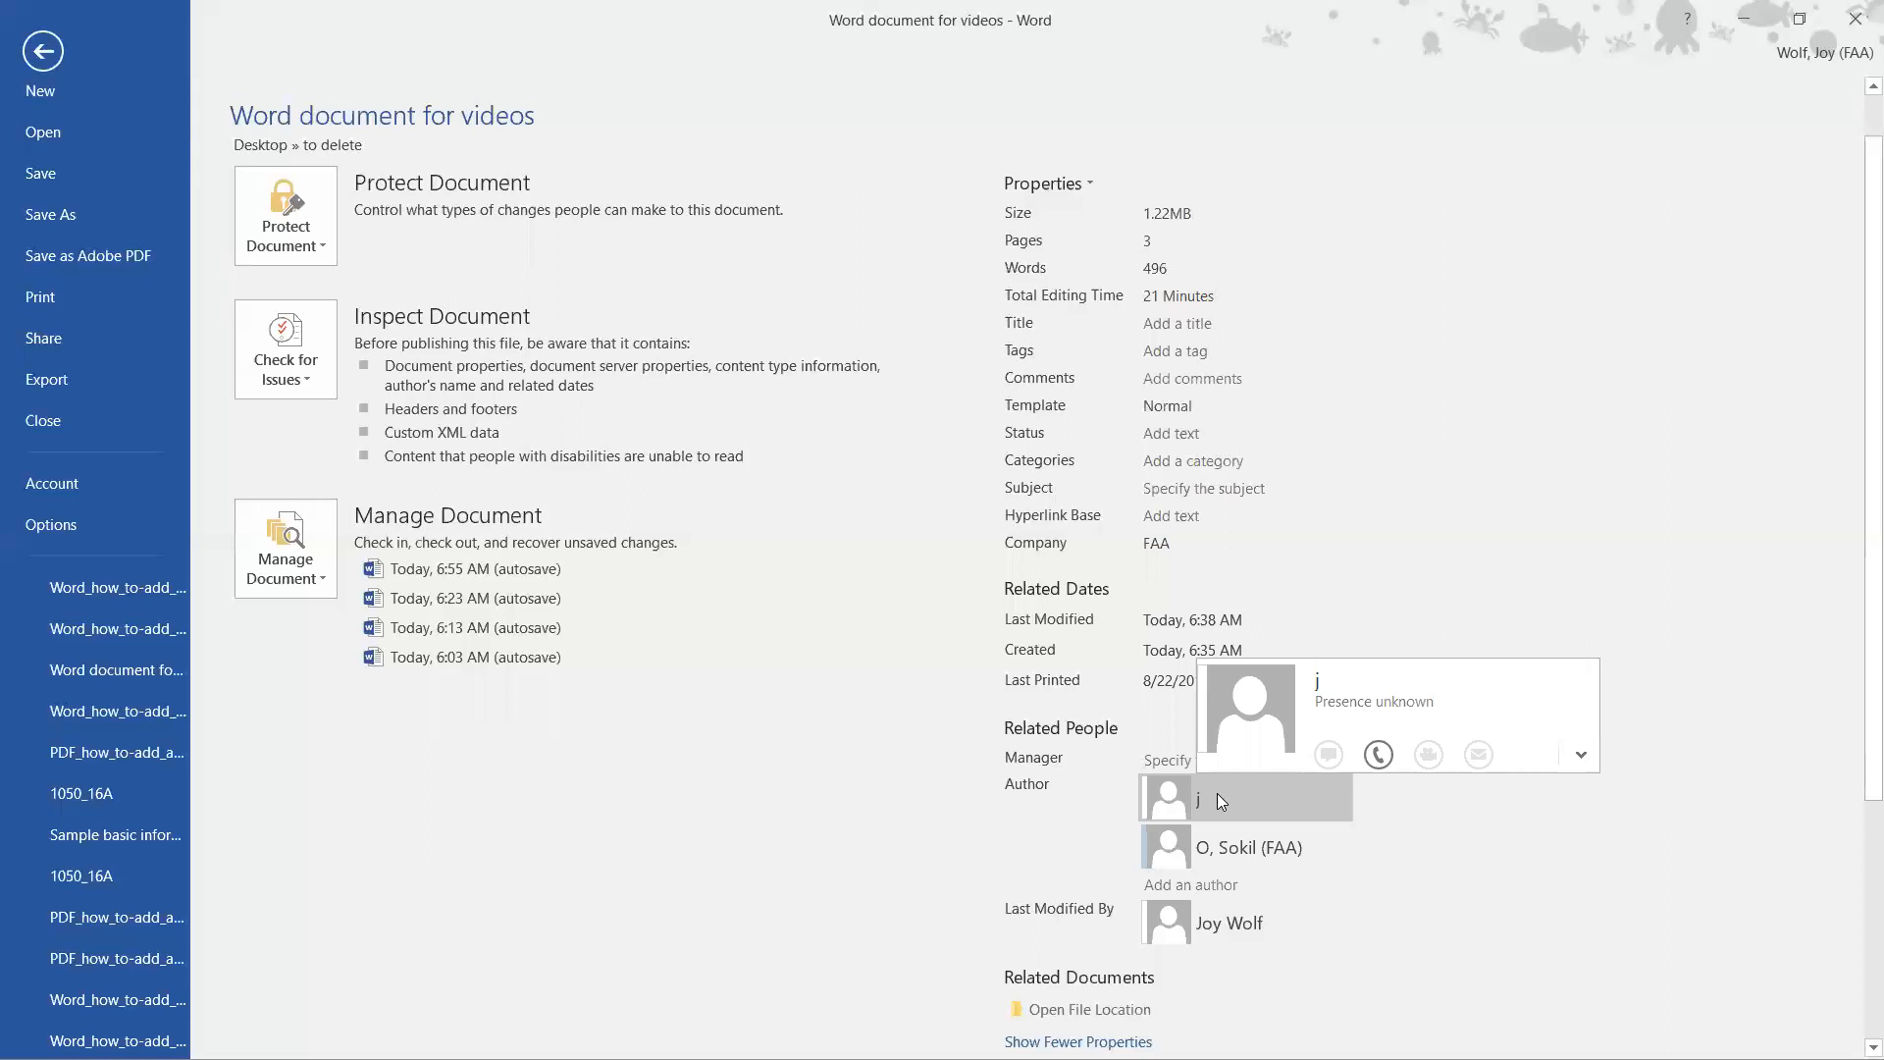
{"action": "mouse_move", "coordinate": [1244, 806]}
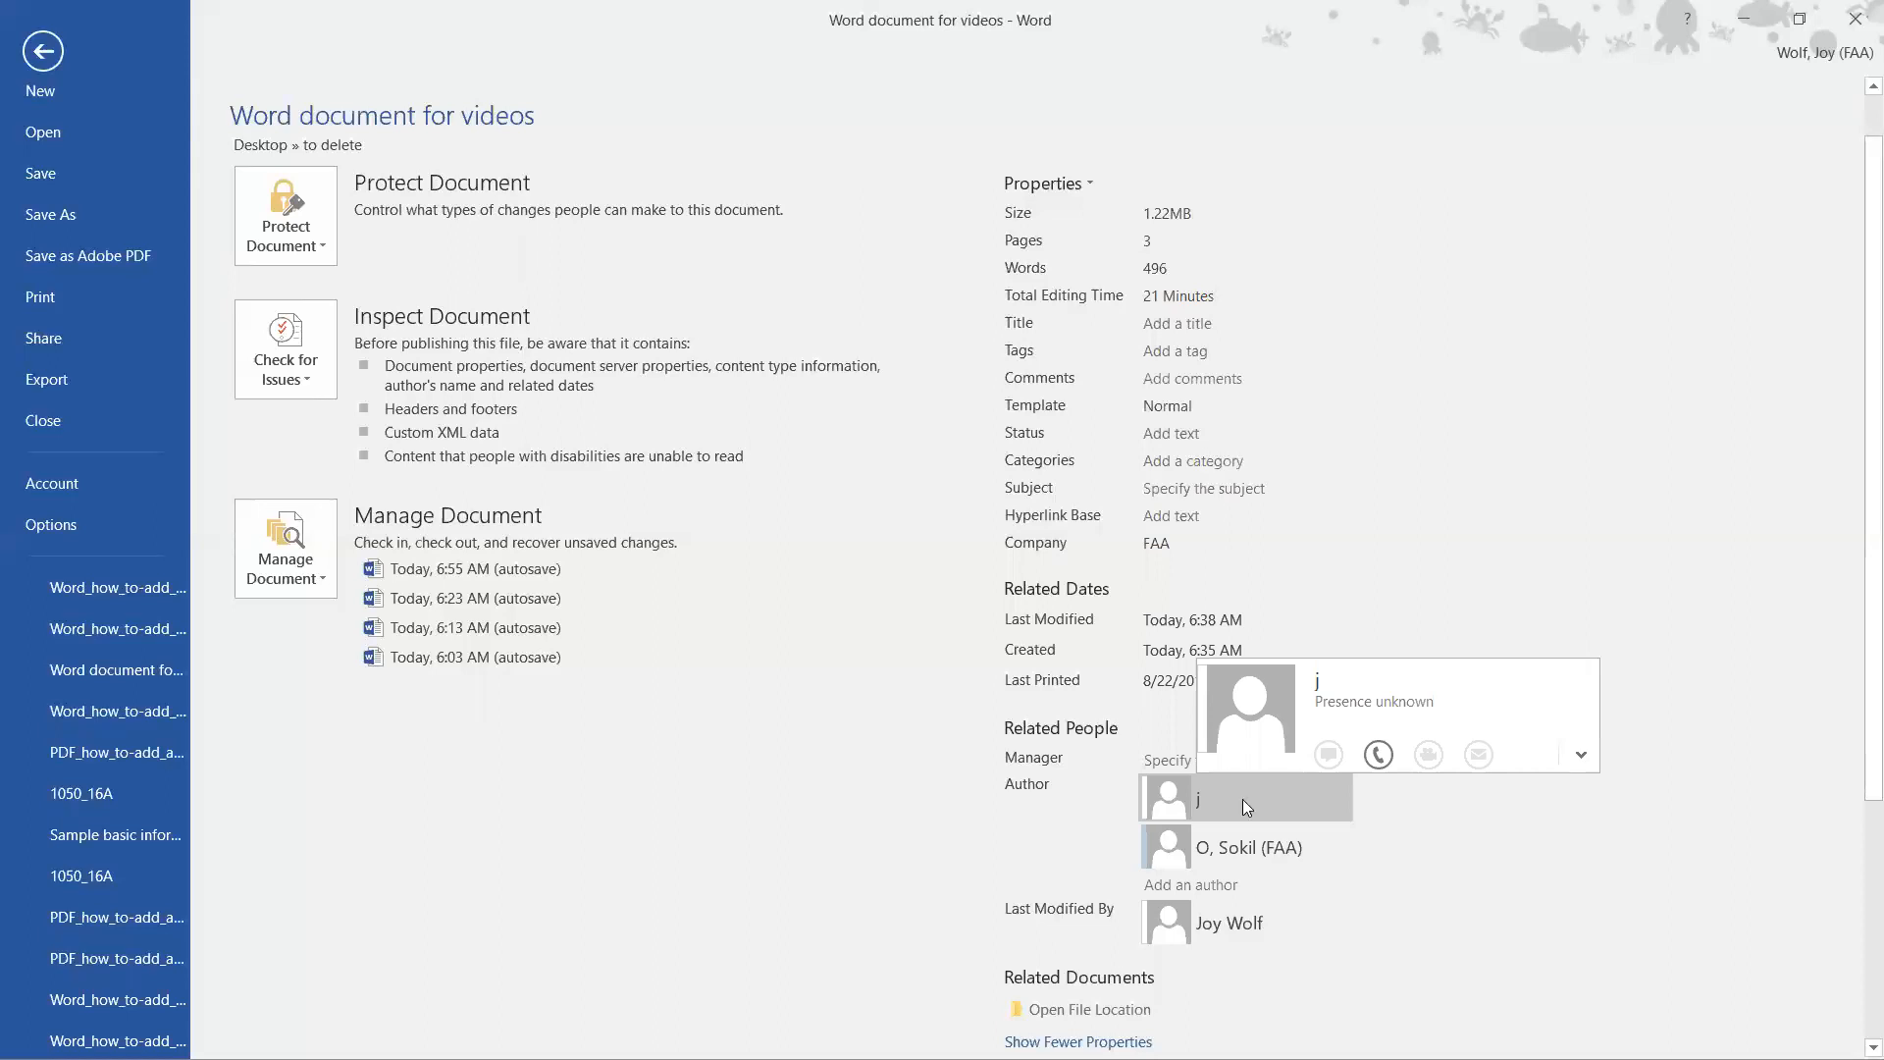
{"action": "mouse_move", "coordinate": [1336, 854]}
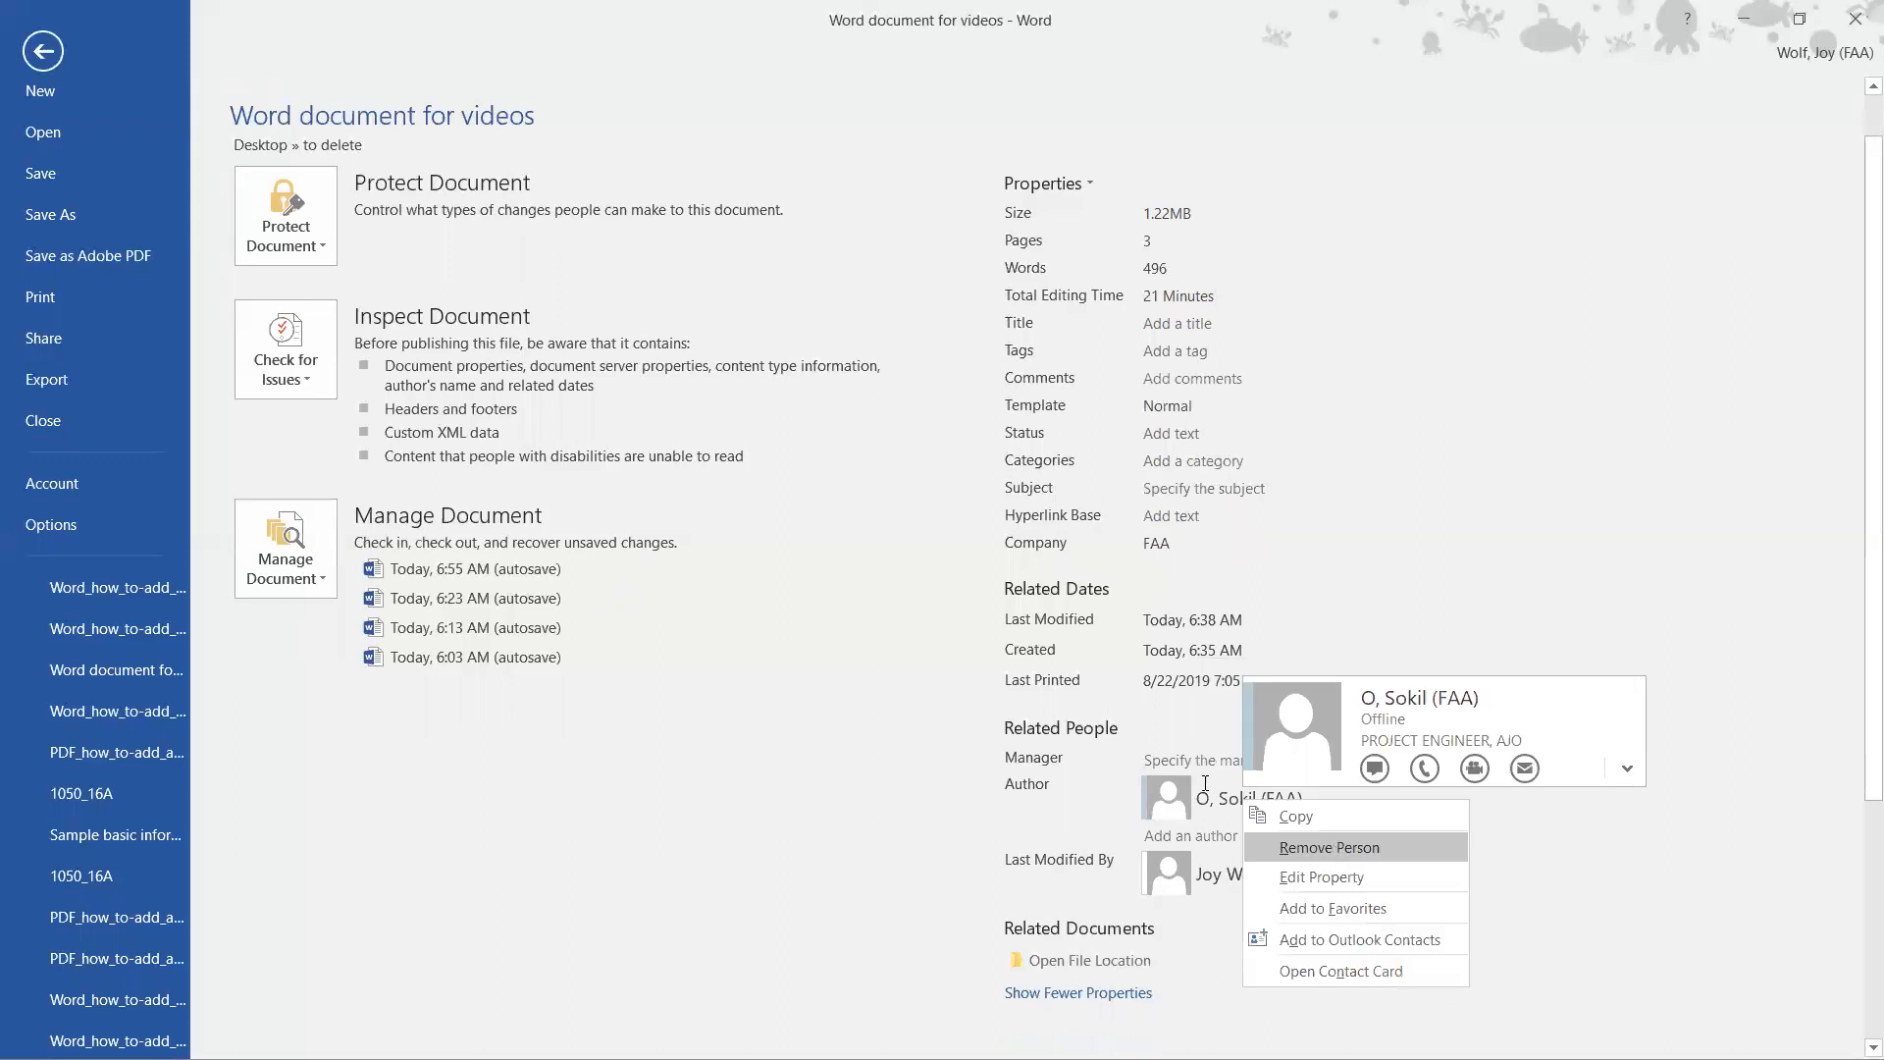
Step: Remove the last remaining person from the Author property
{"action": "left_click", "coordinate": [1326, 848]}
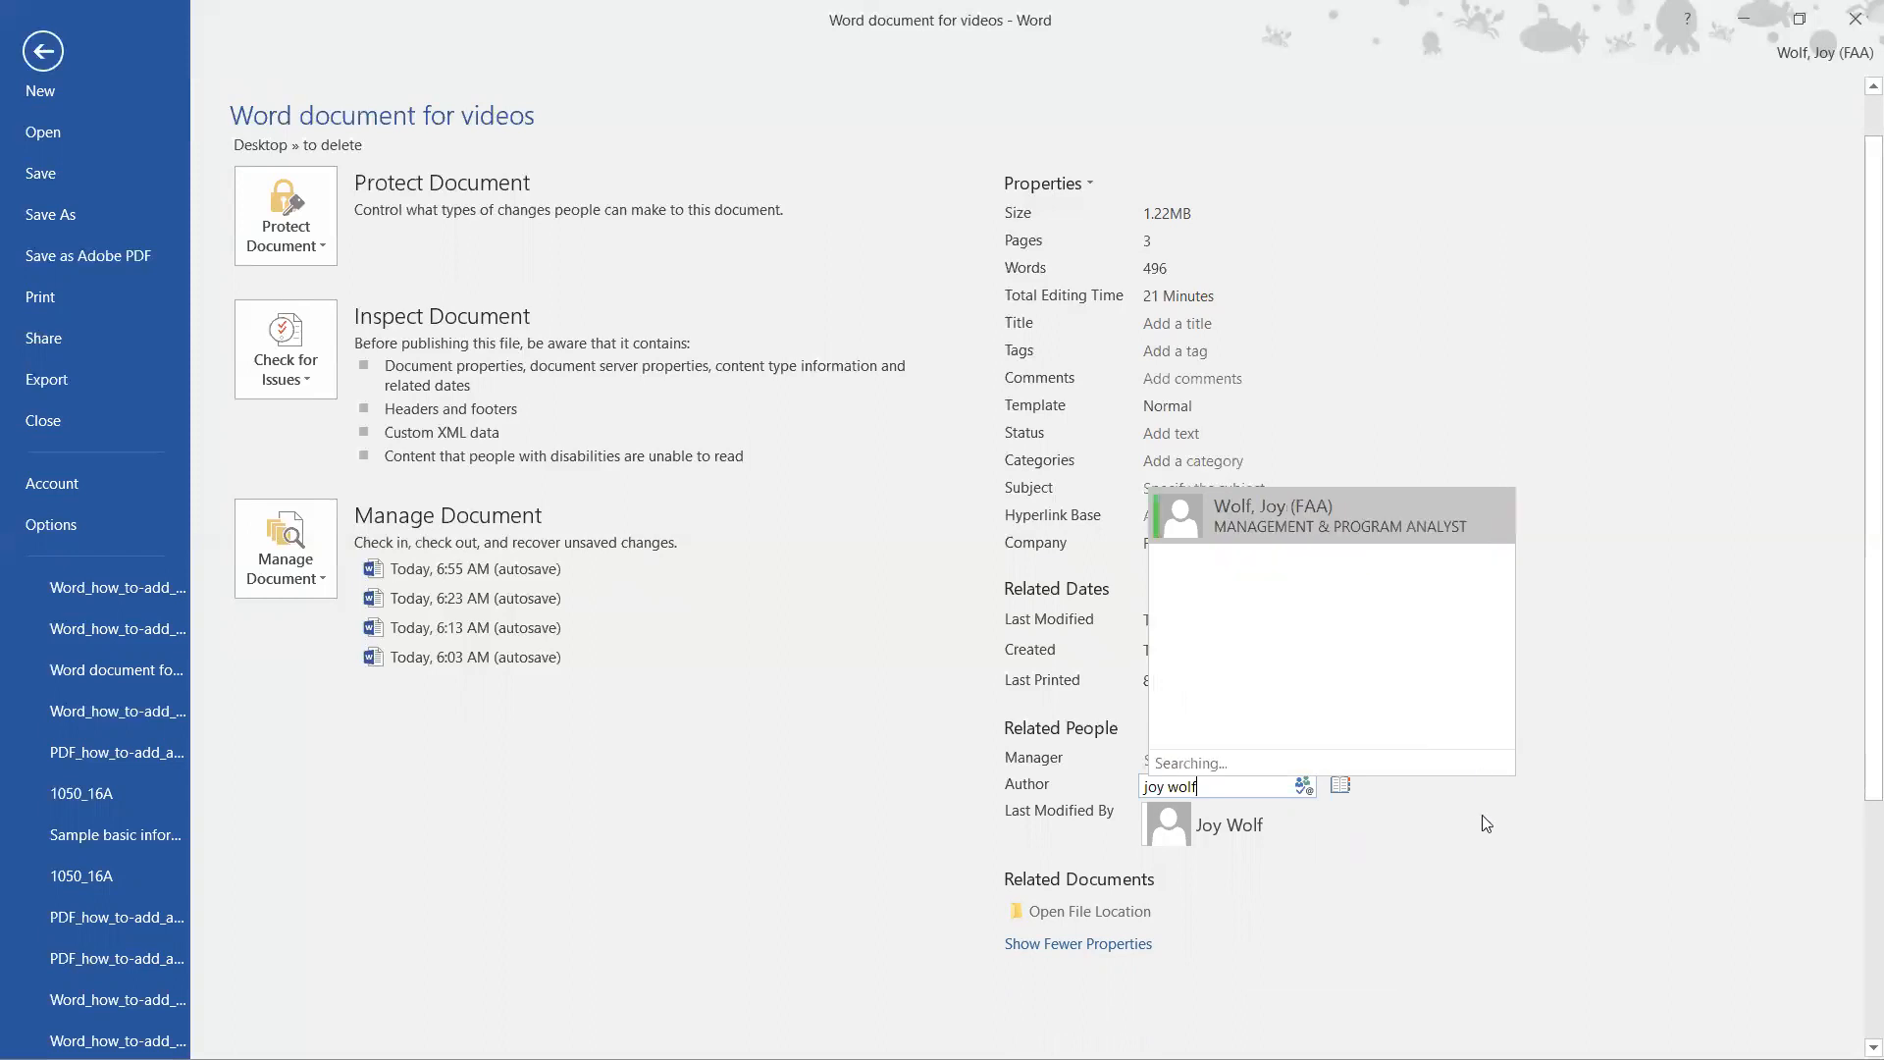
{"action": "left_click", "coordinate": [1274, 516]}
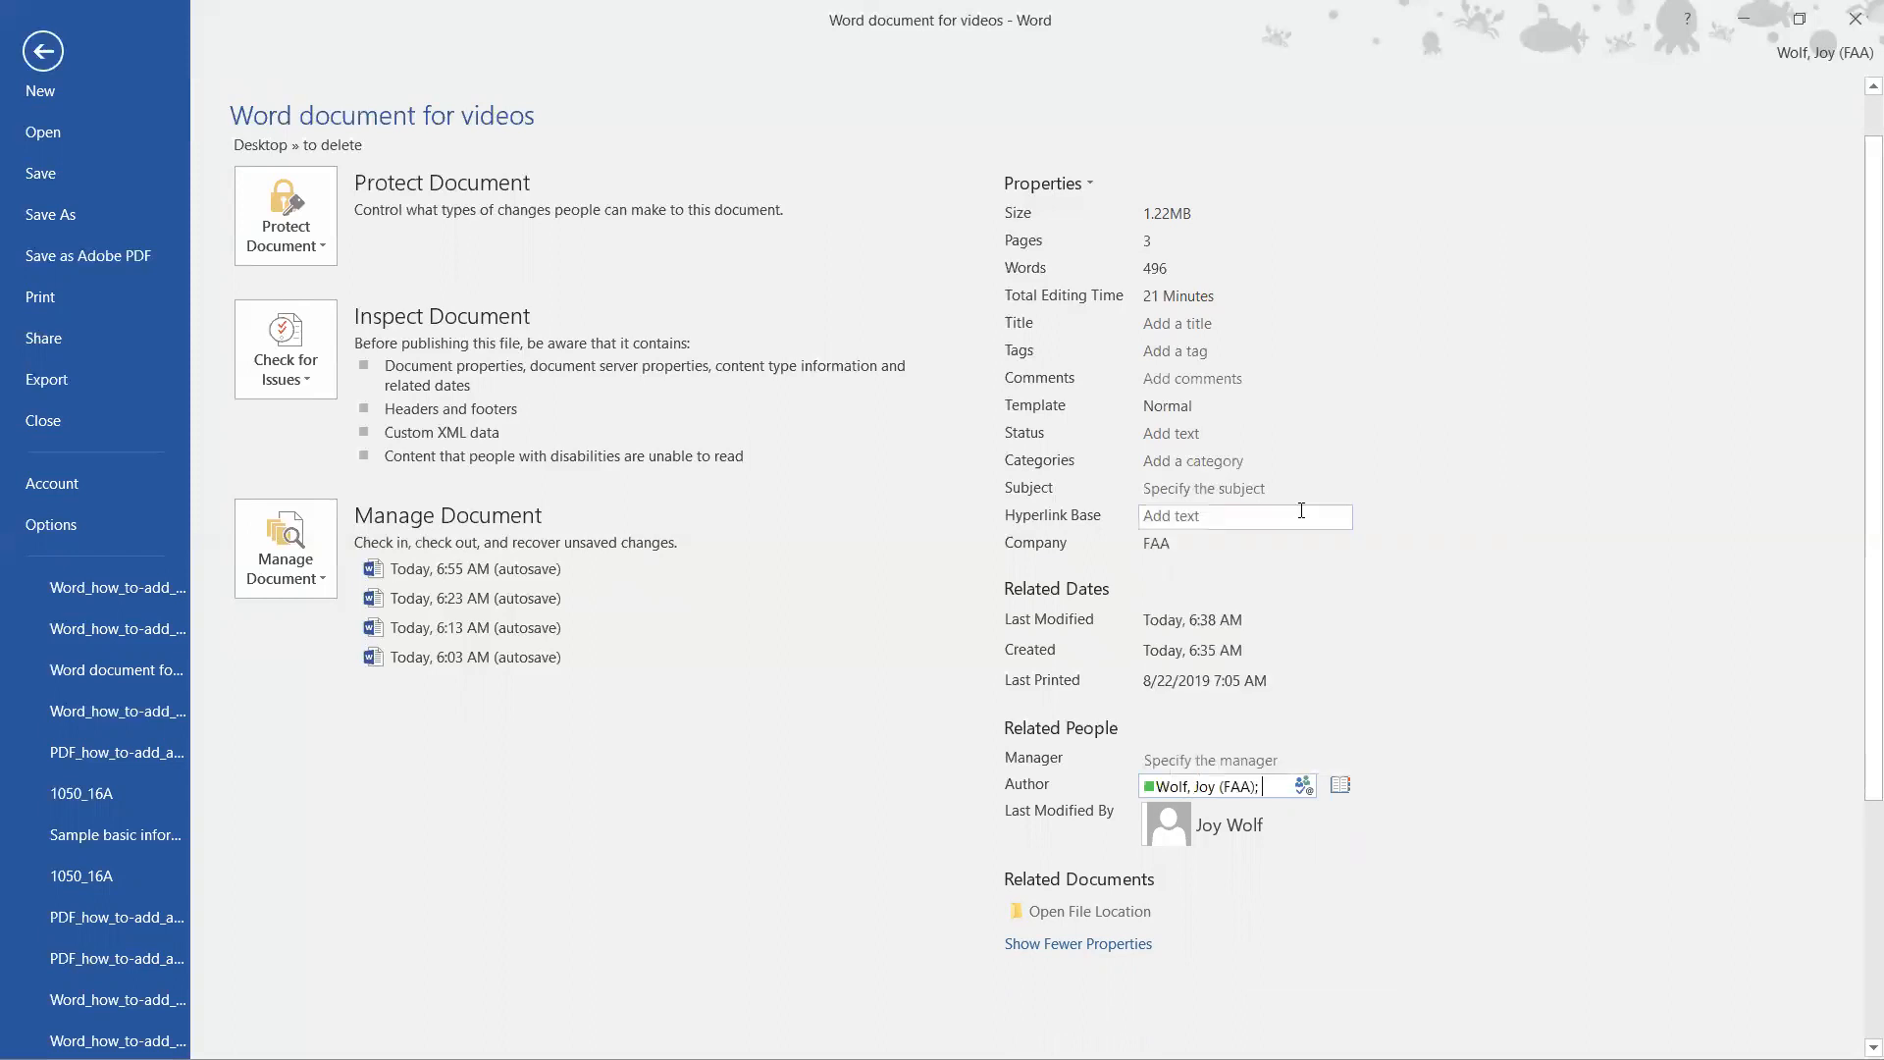
{"action": "left_click", "coordinate": [765, 885]}
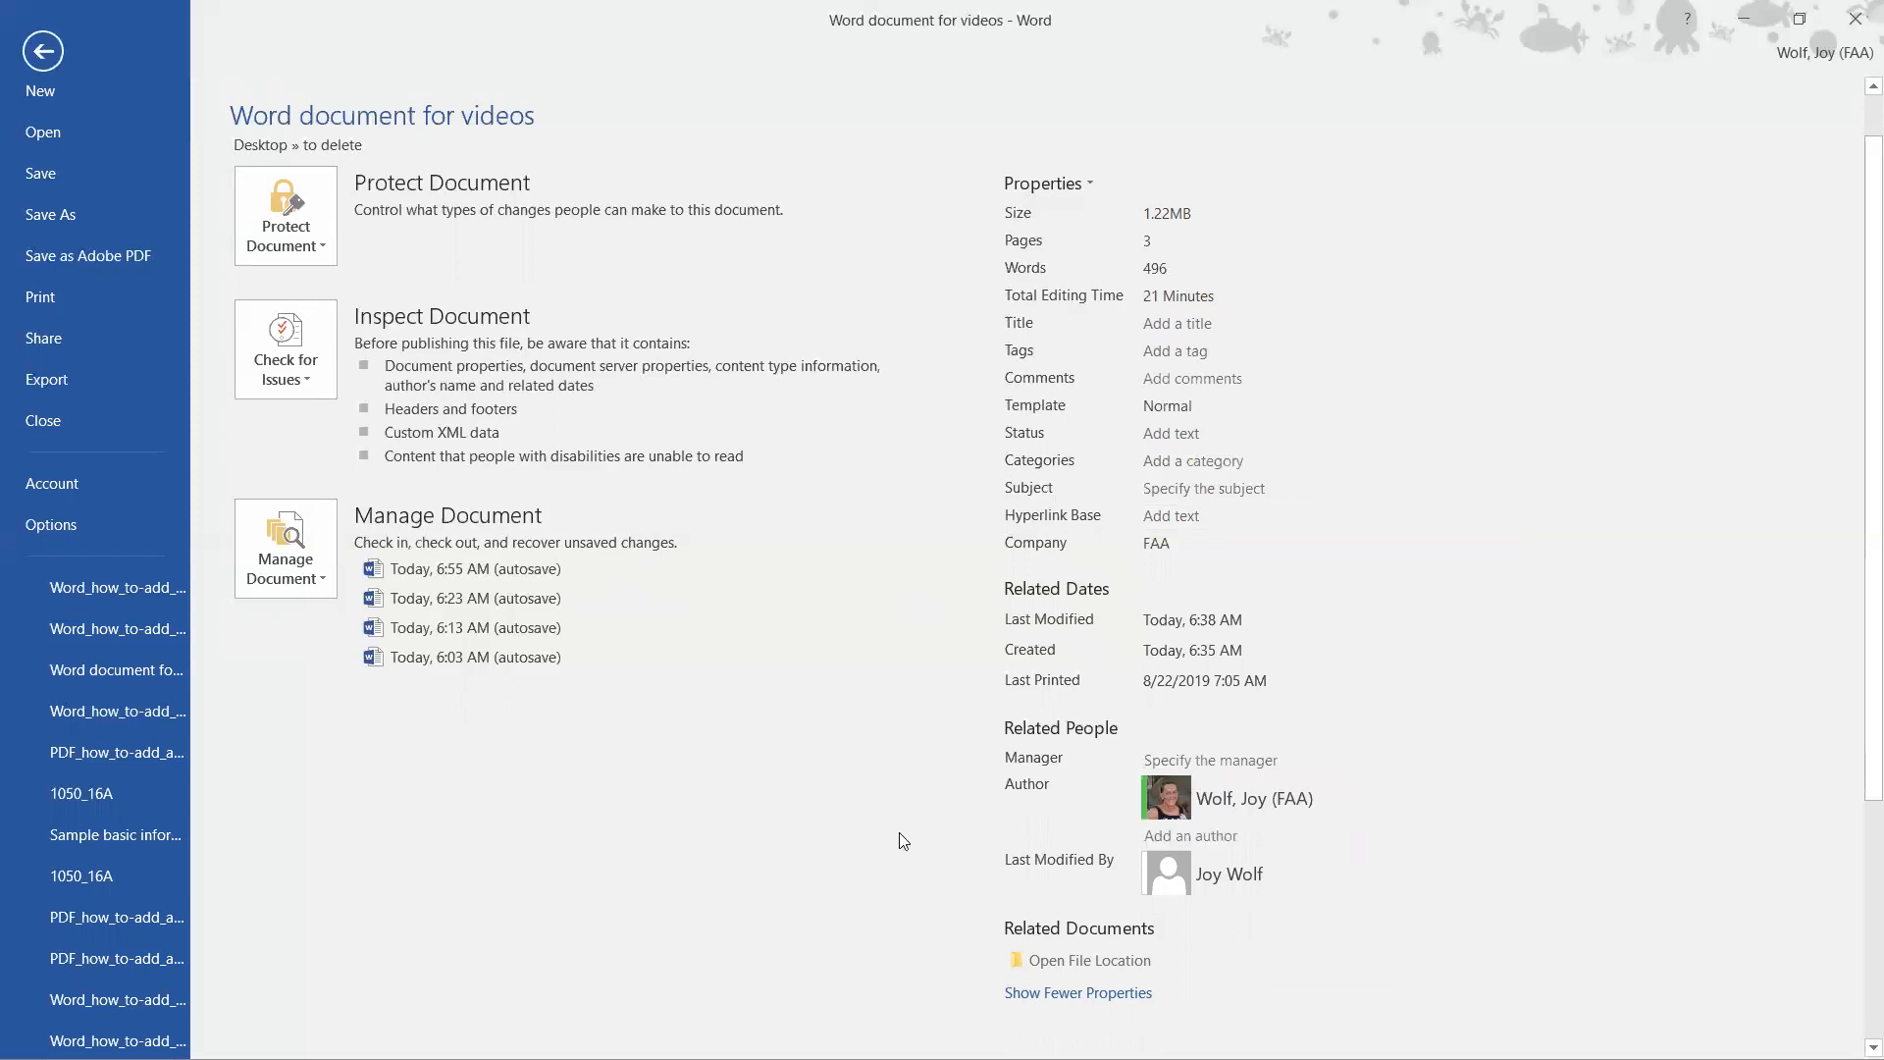
{"action": "mouse_move", "coordinate": [775, 626]}
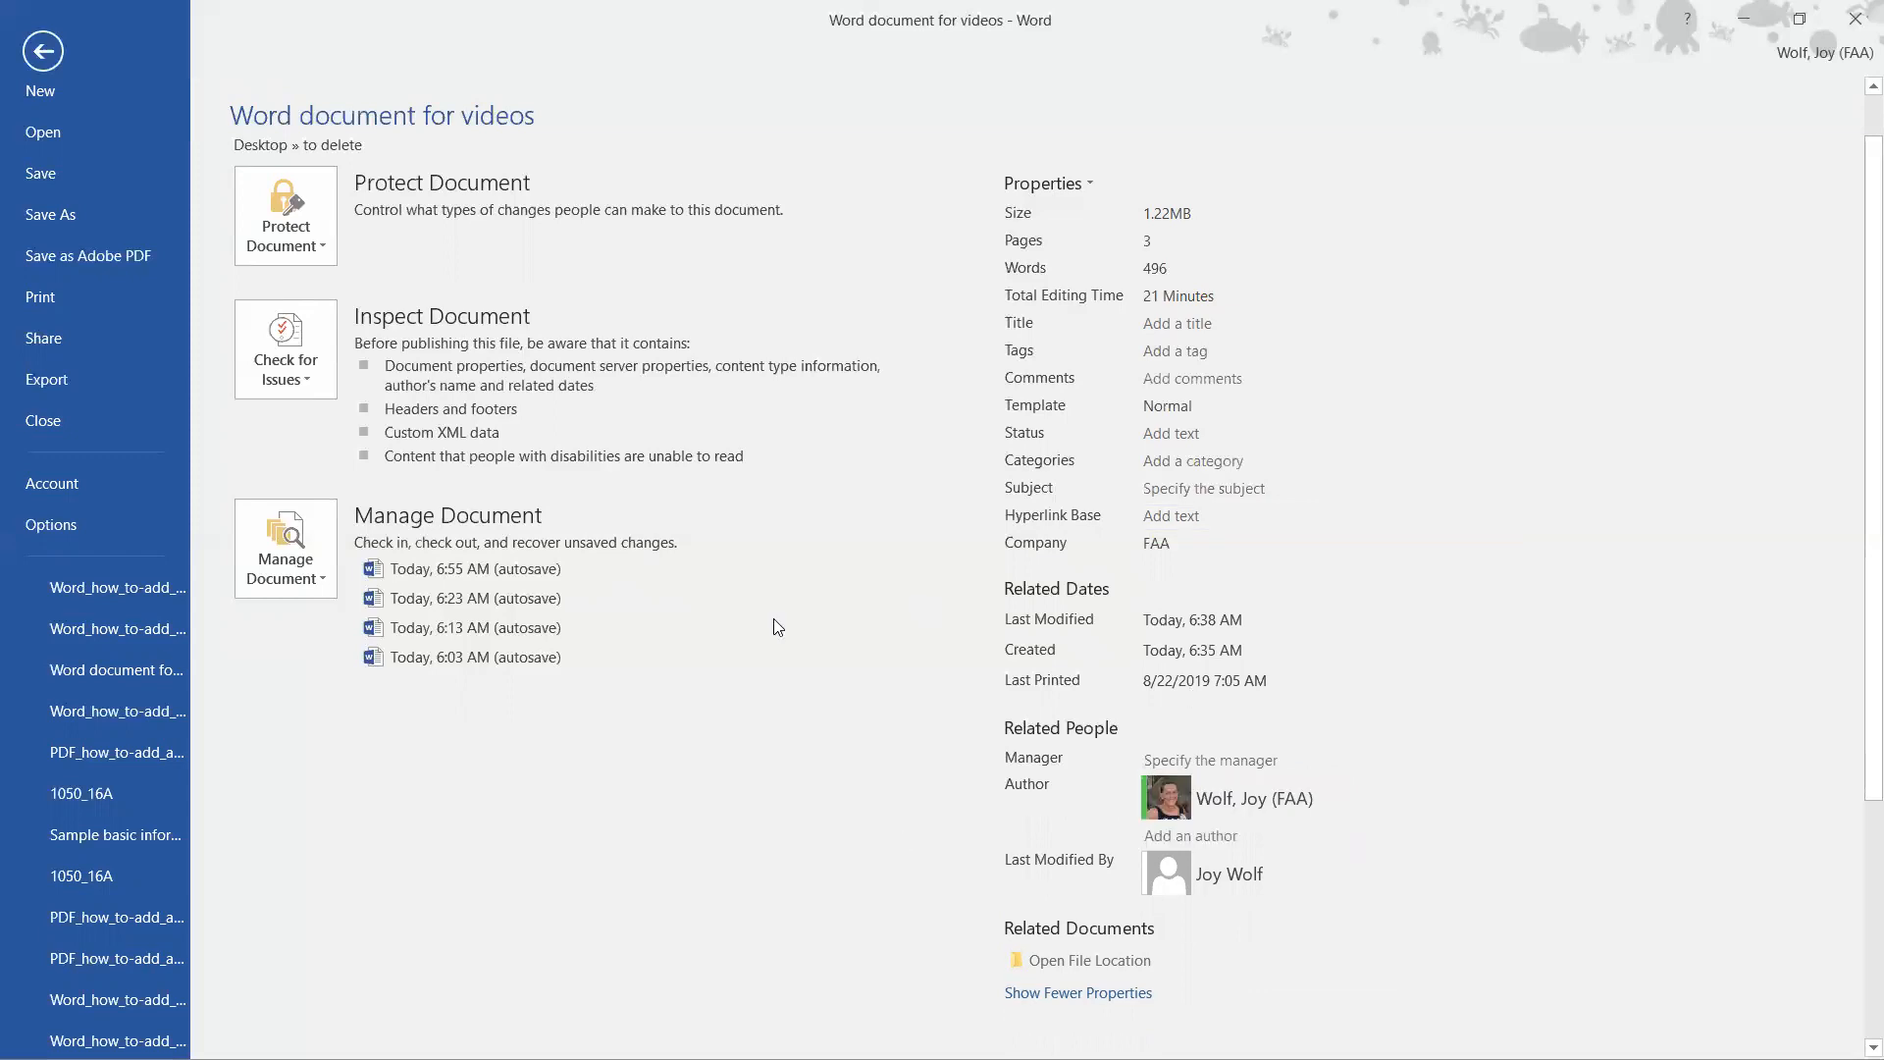
{"action": "mouse_move", "coordinate": [971, 769]}
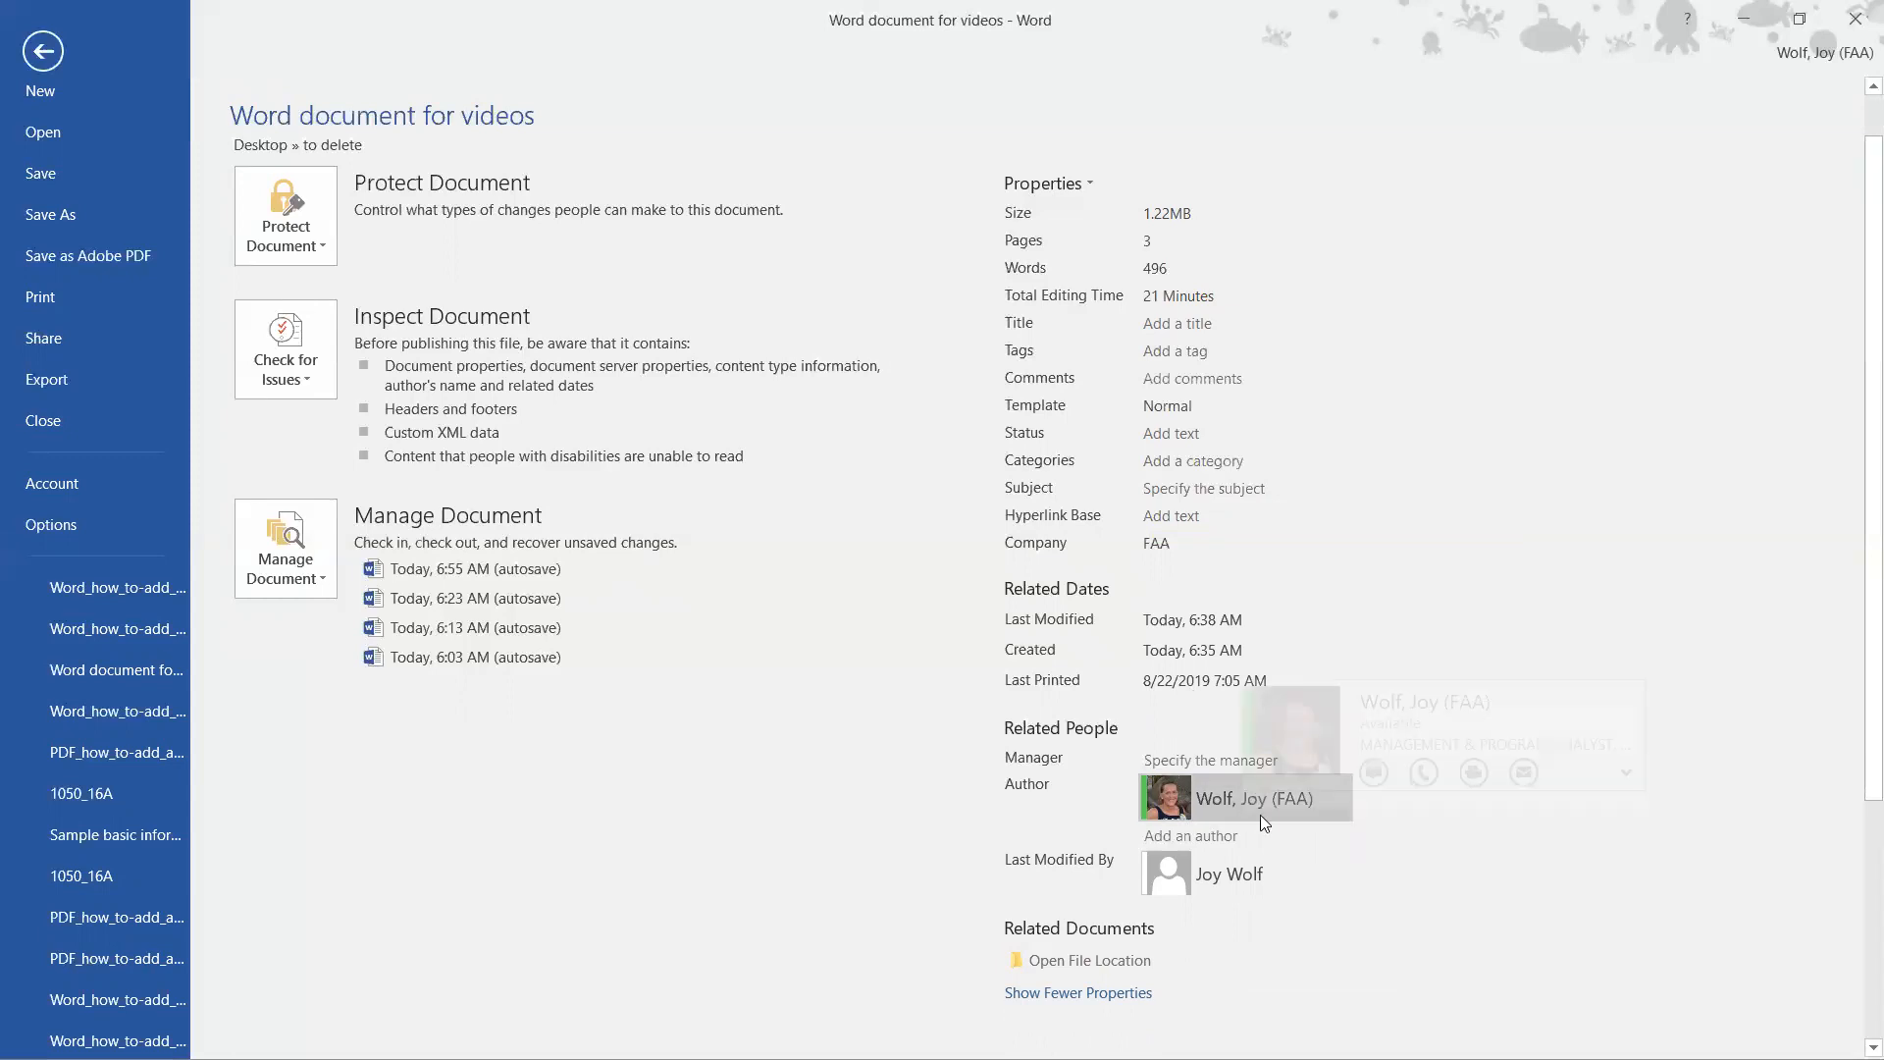
{"action": "right_click", "coordinate": [1254, 799]}
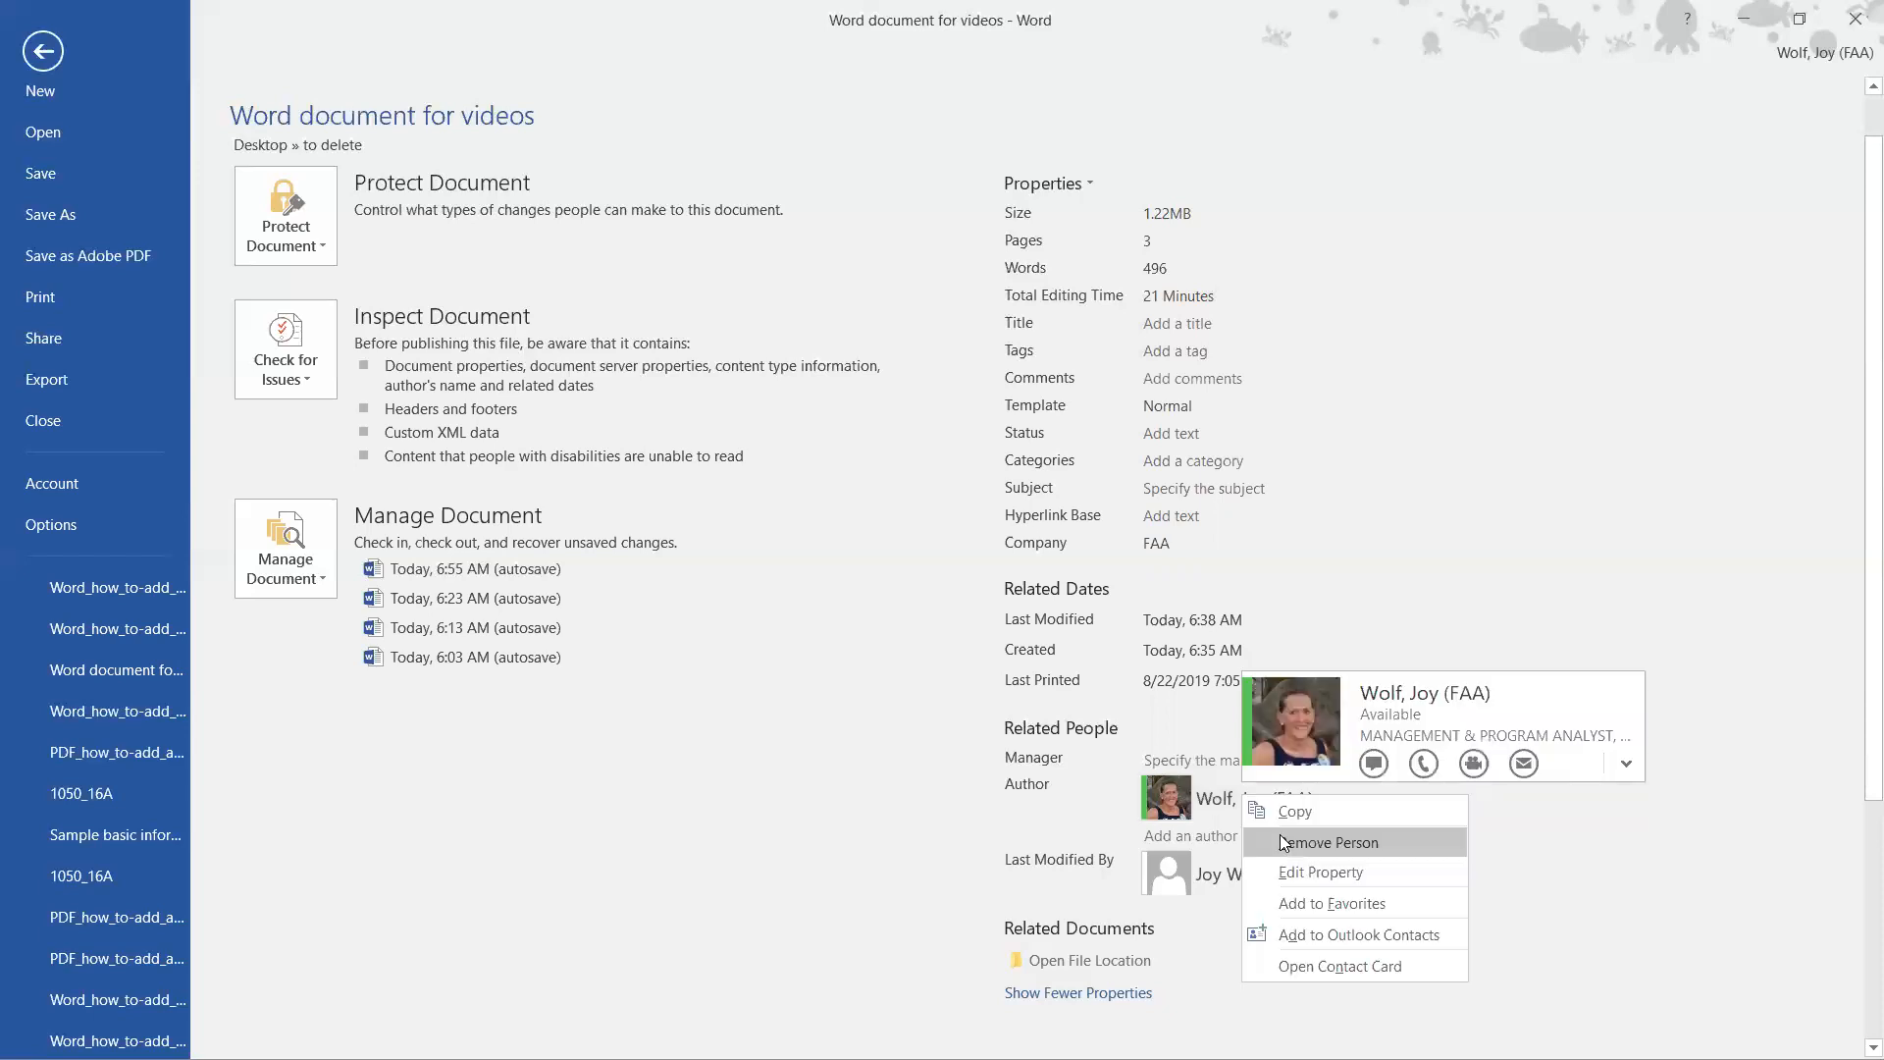
{"action": "left_click", "coordinate": [1328, 842]}
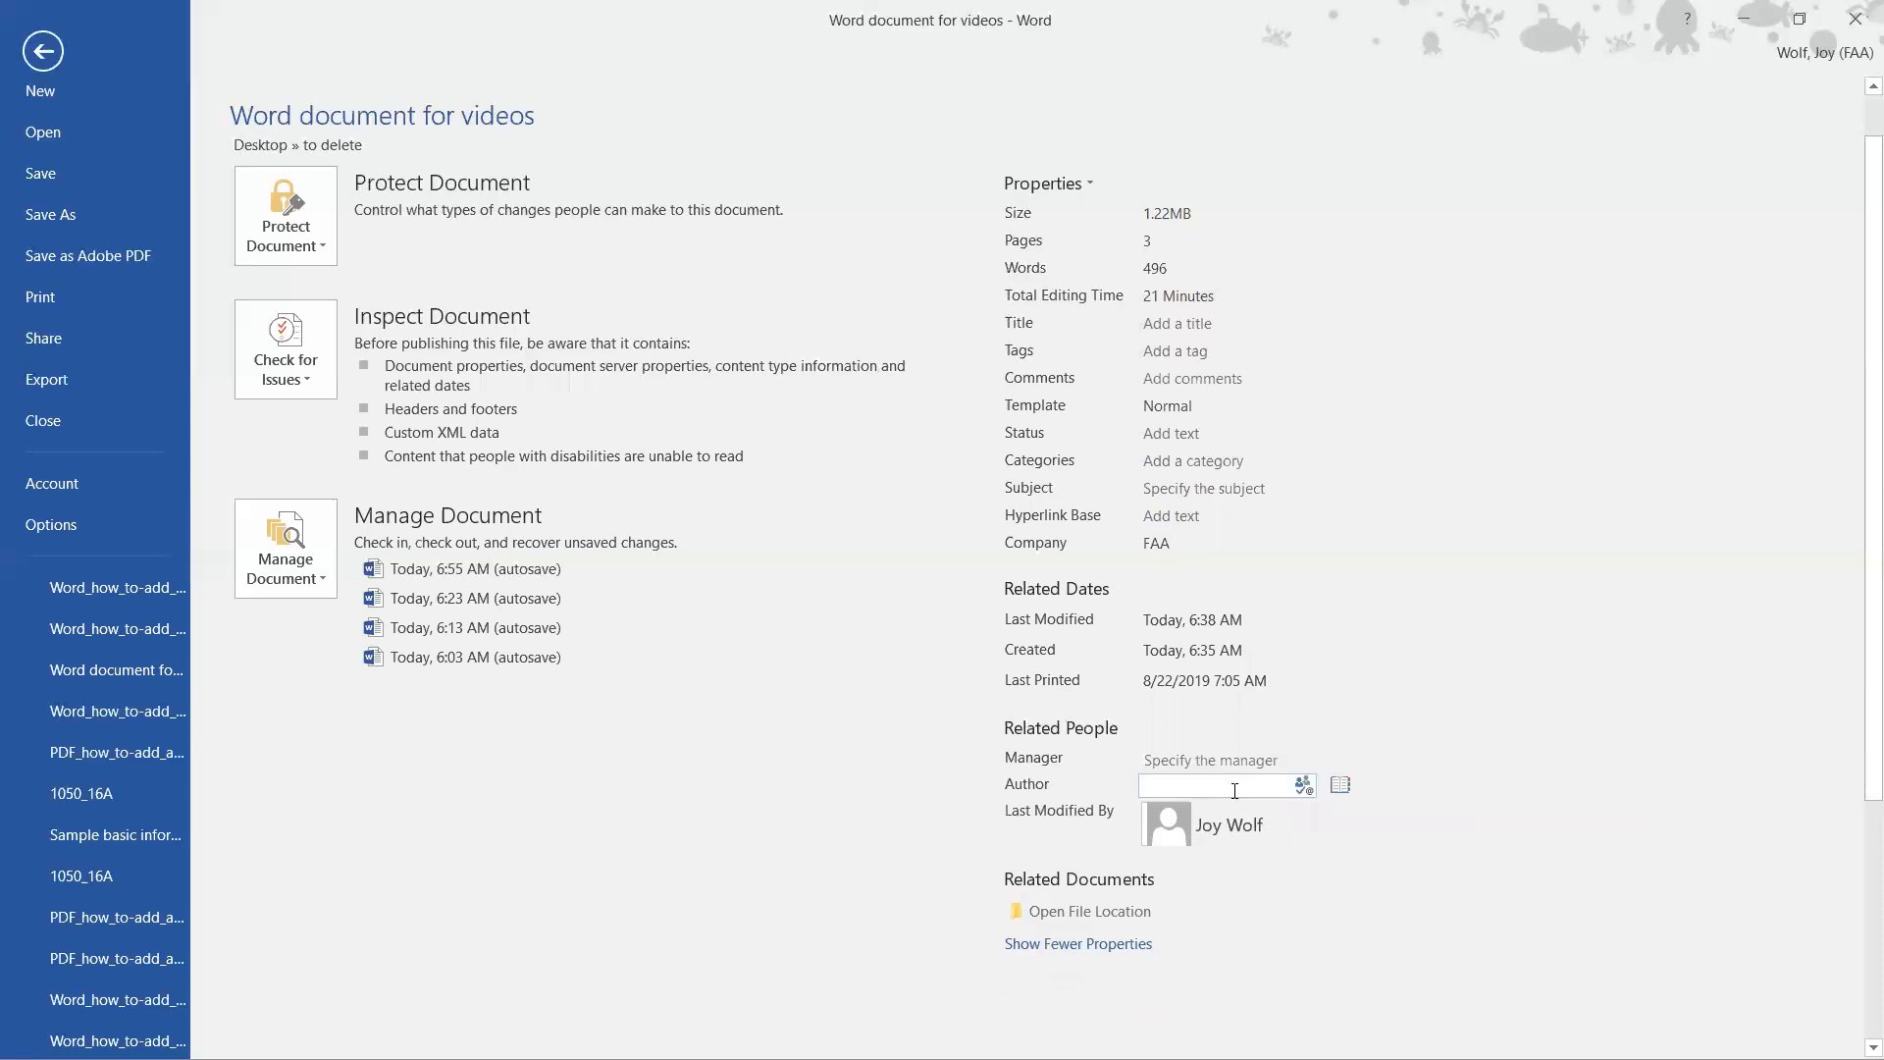
{"action": "type", "text": "Al"}
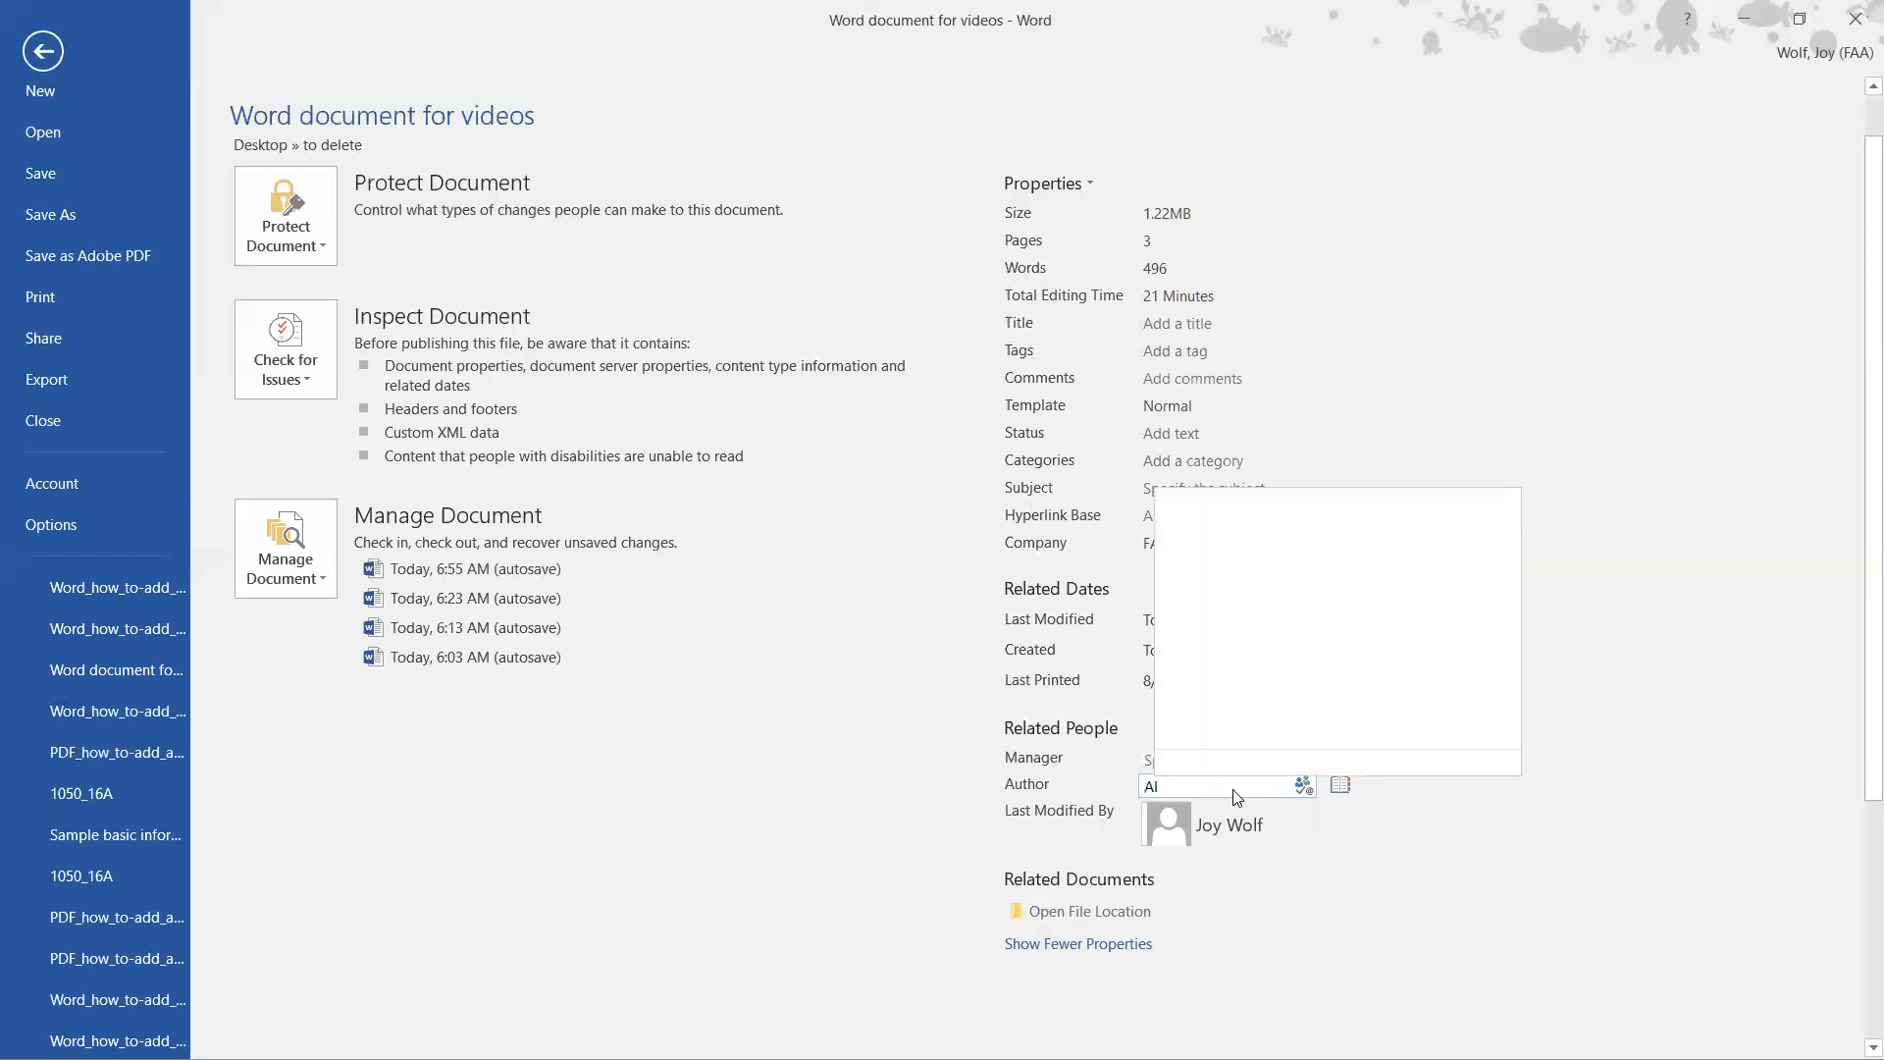
{"action": "type", "text": "AIR-"}
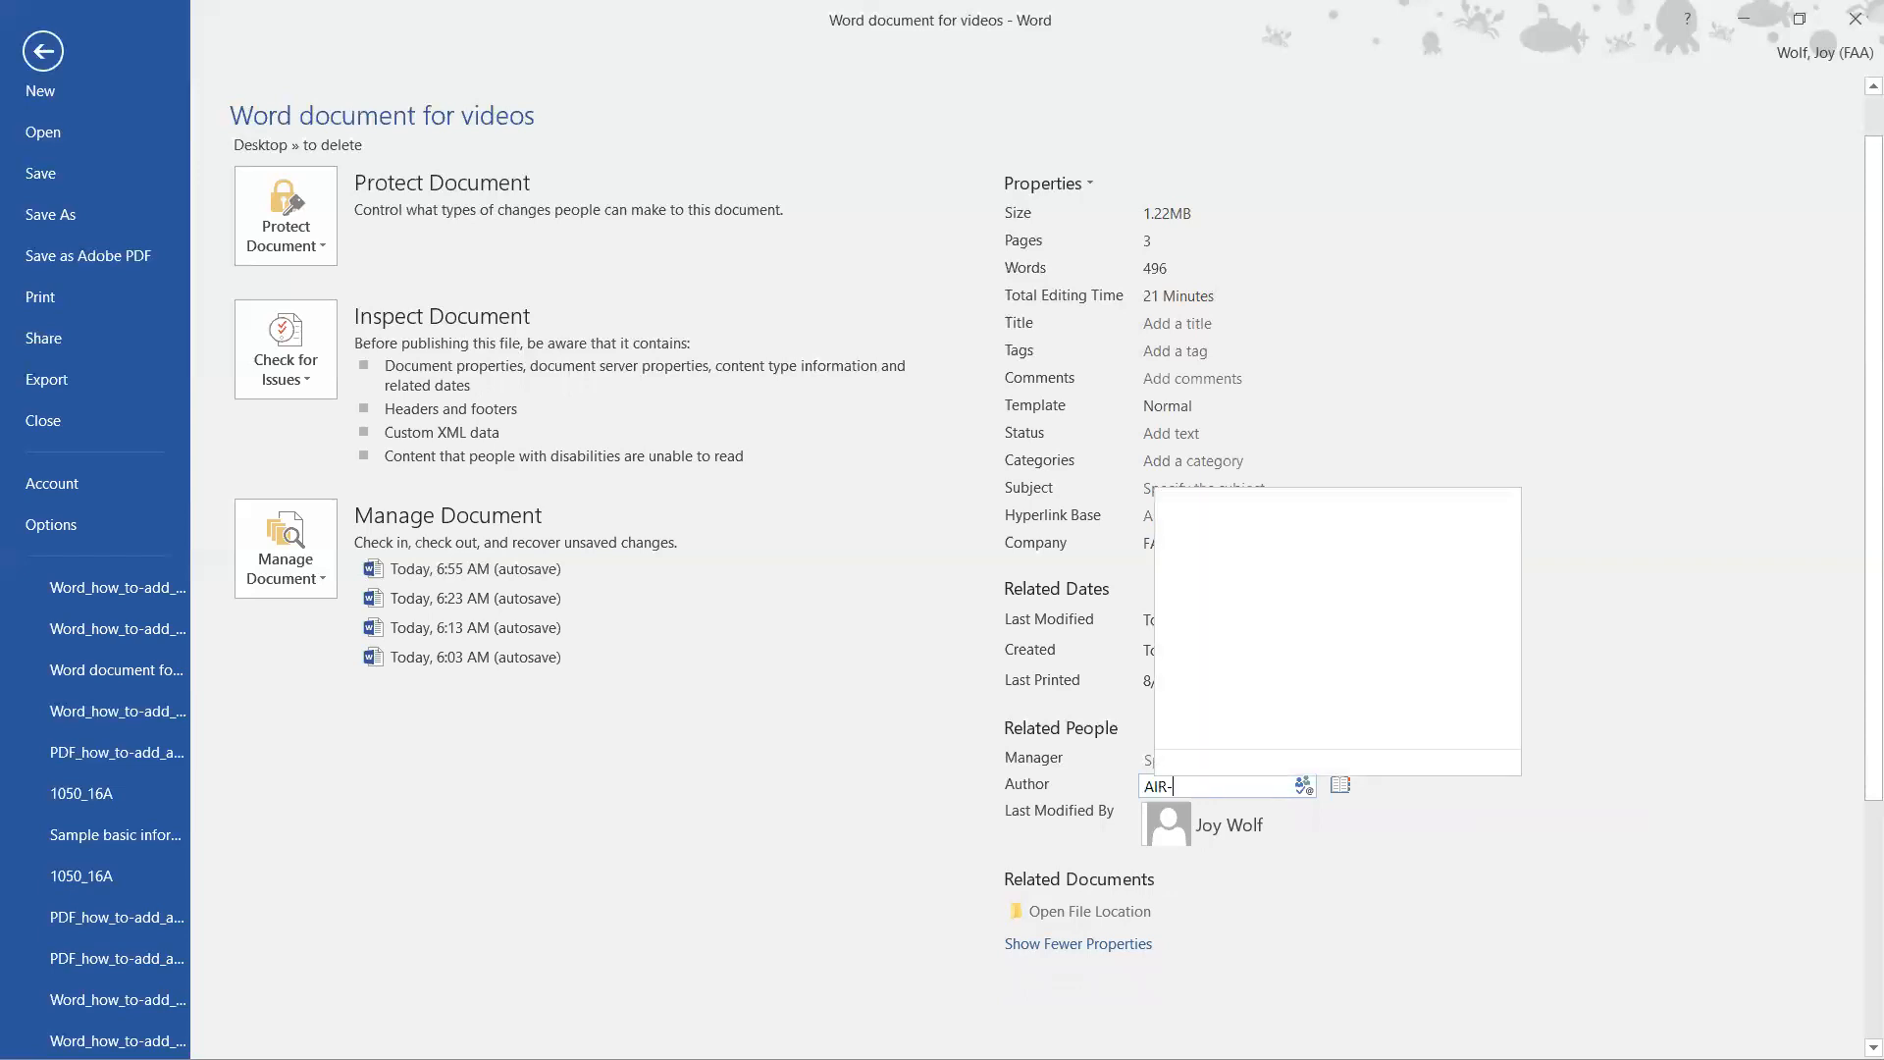
{"action": "type", "text": "600"}
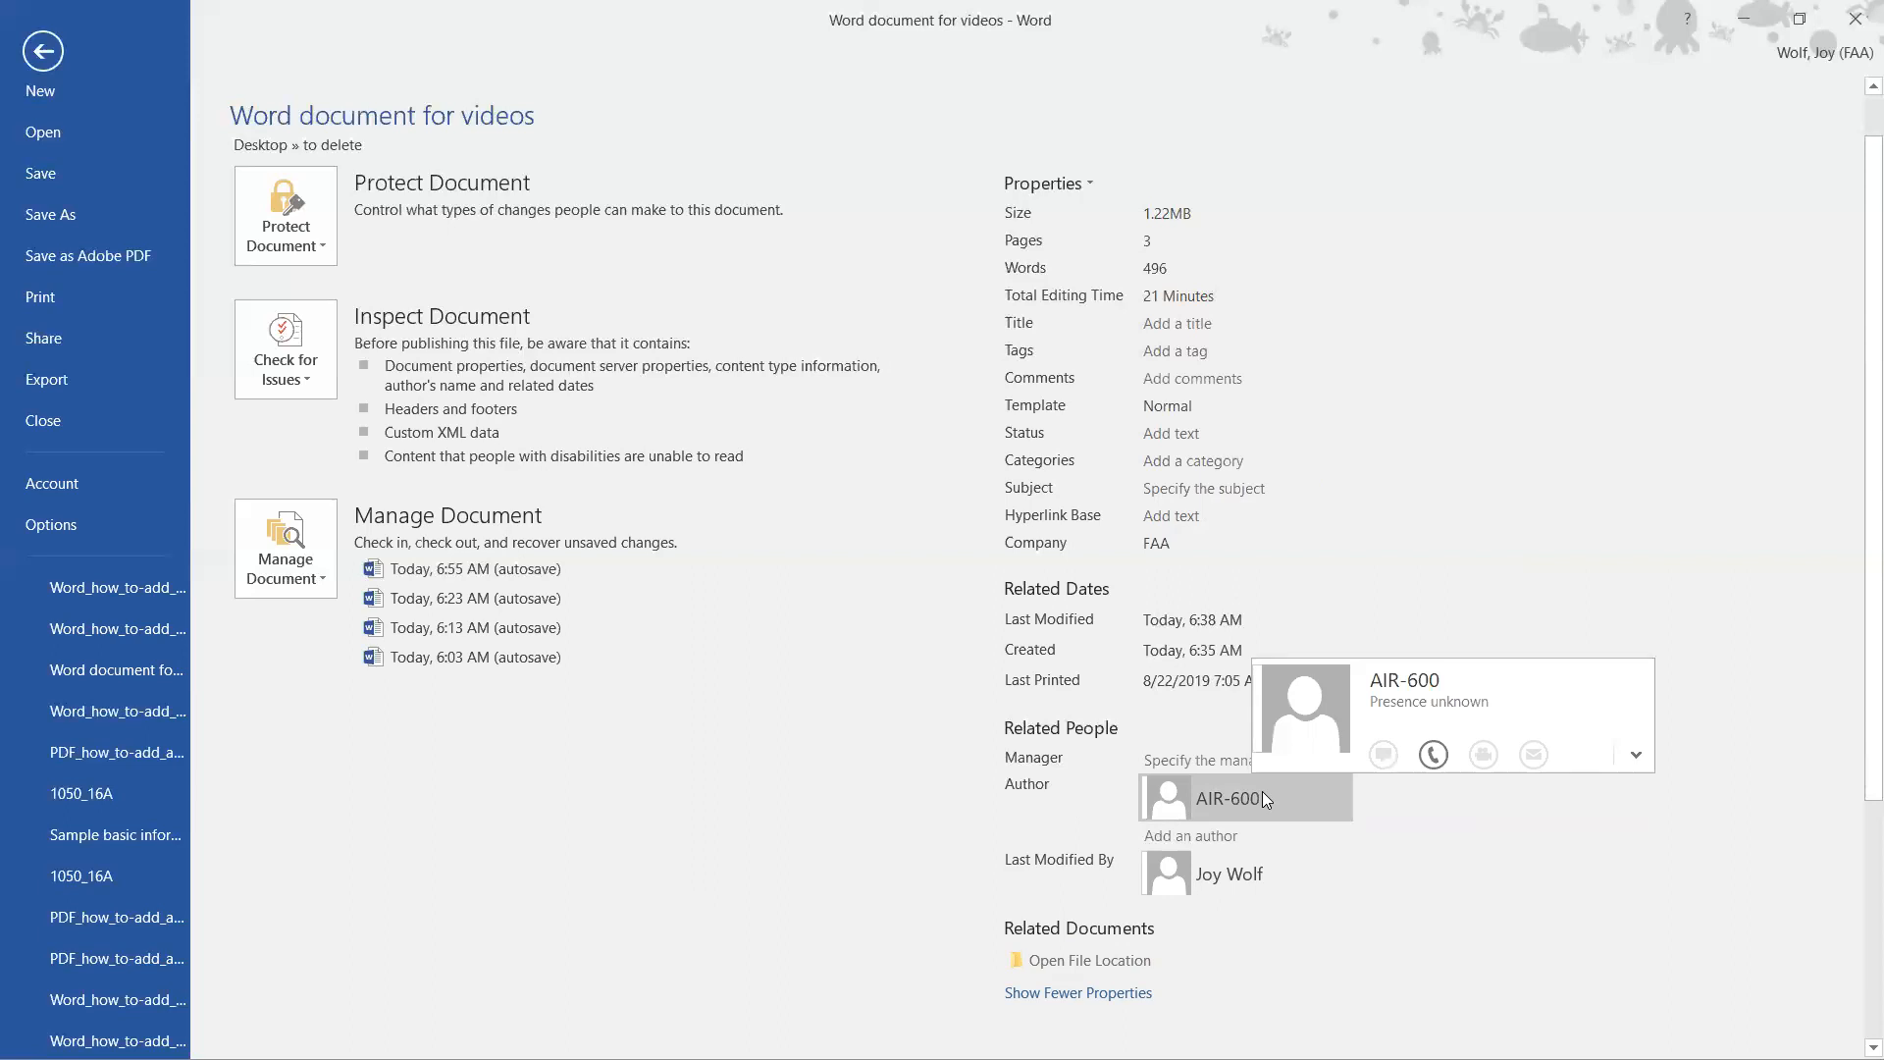
{"action": "mouse_move", "coordinate": [1246, 794]}
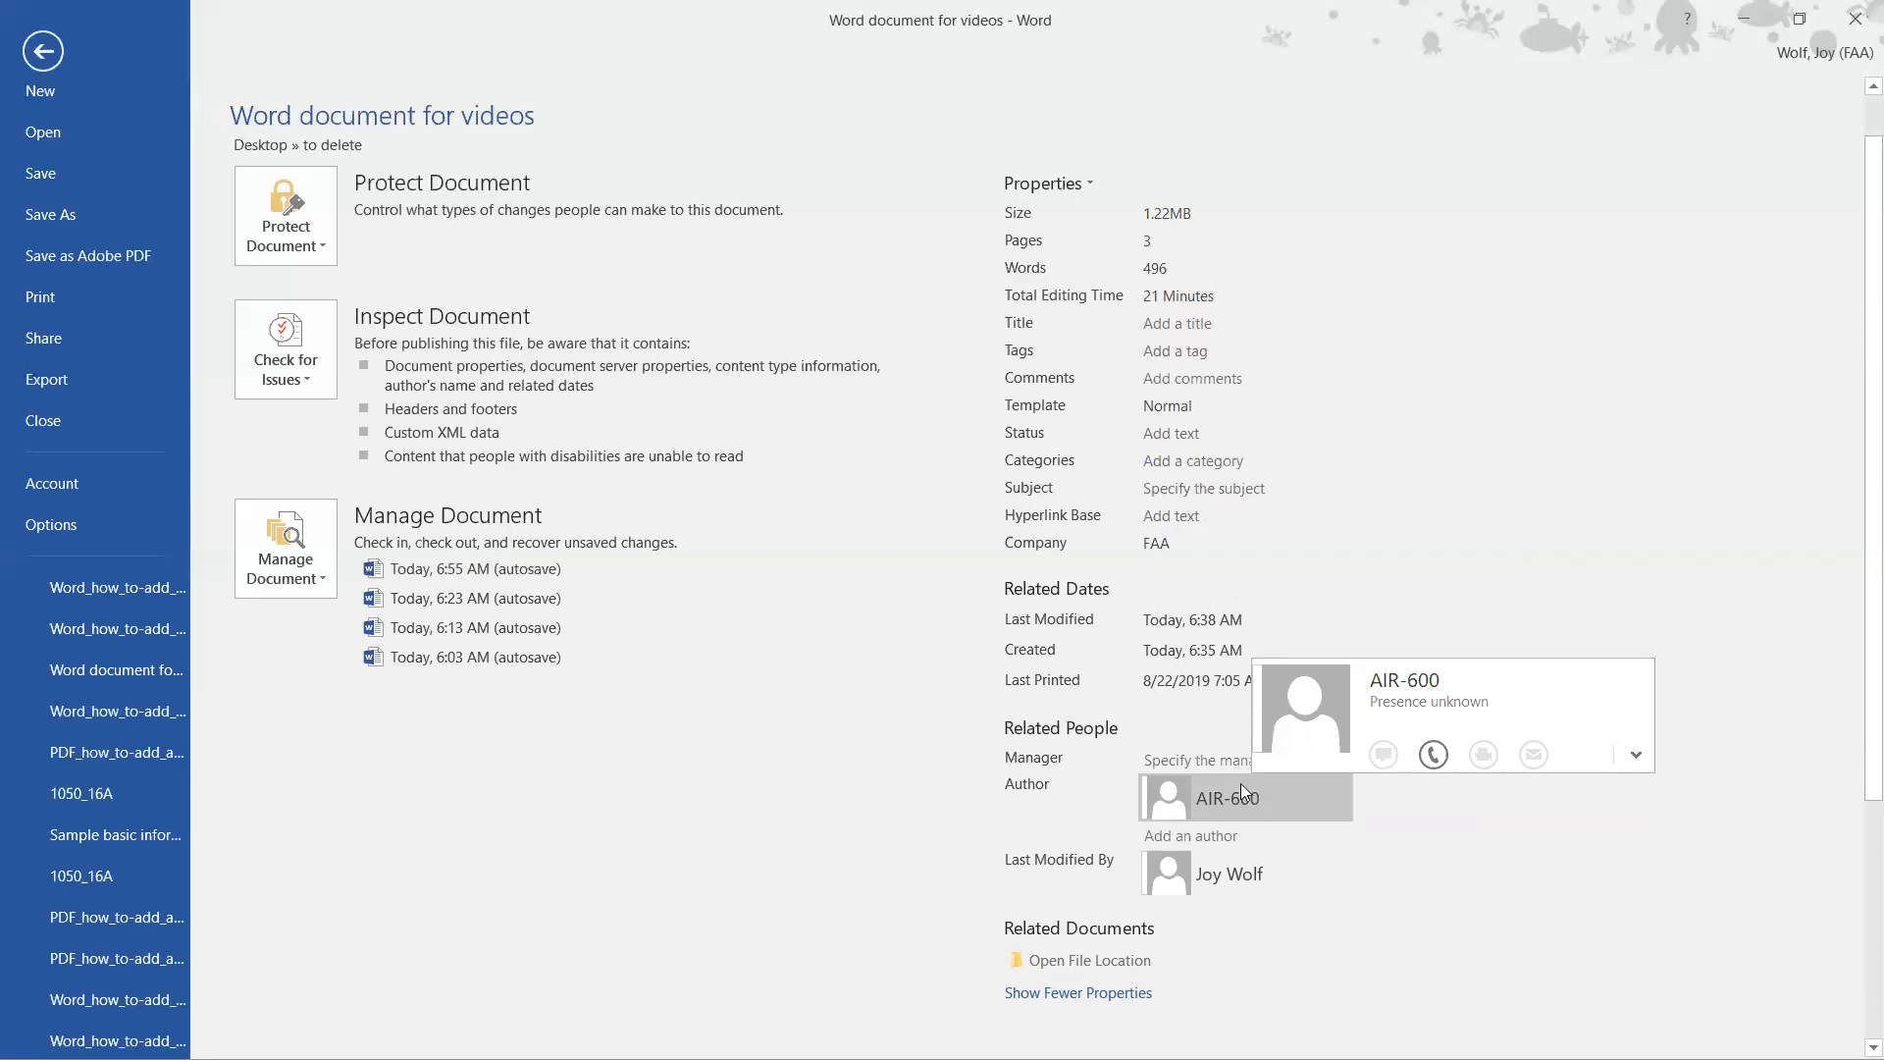
{"action": "mouse_move", "coordinate": [440, 757]}
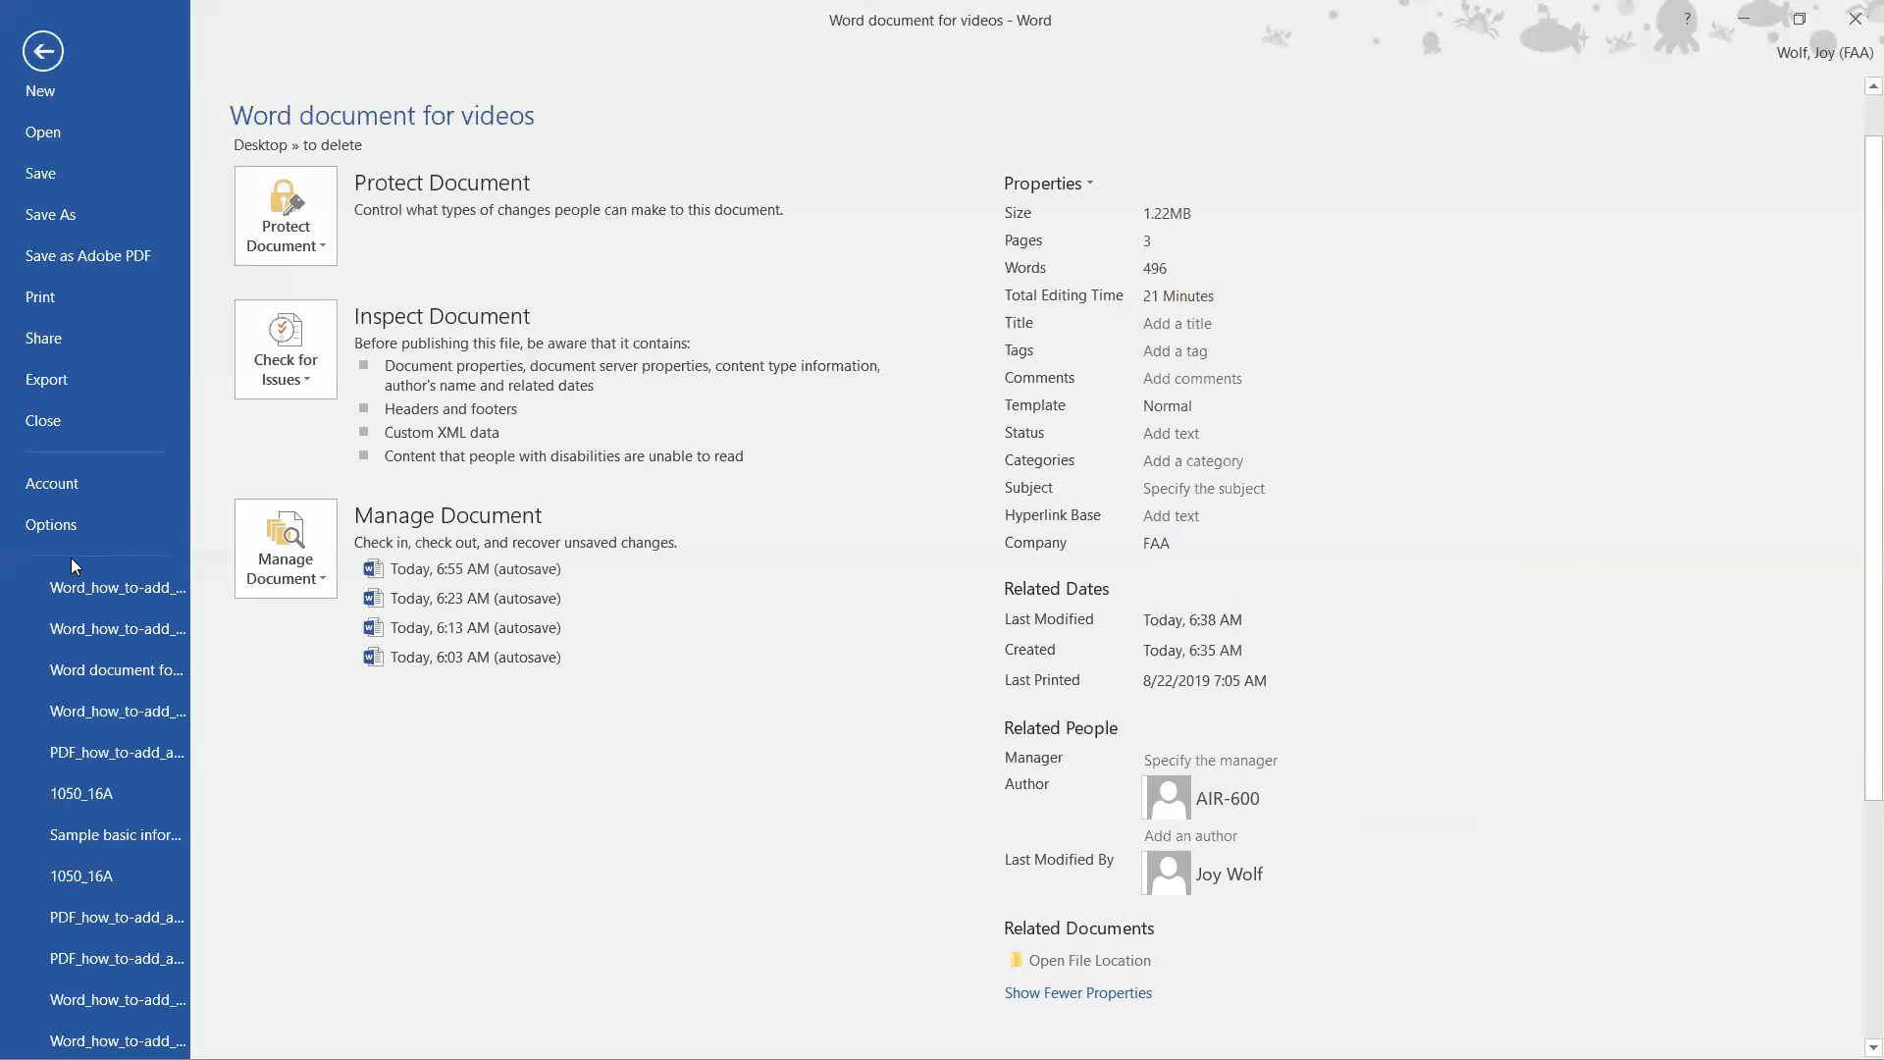
{"action": "mouse_move", "coordinate": [75, 567]}
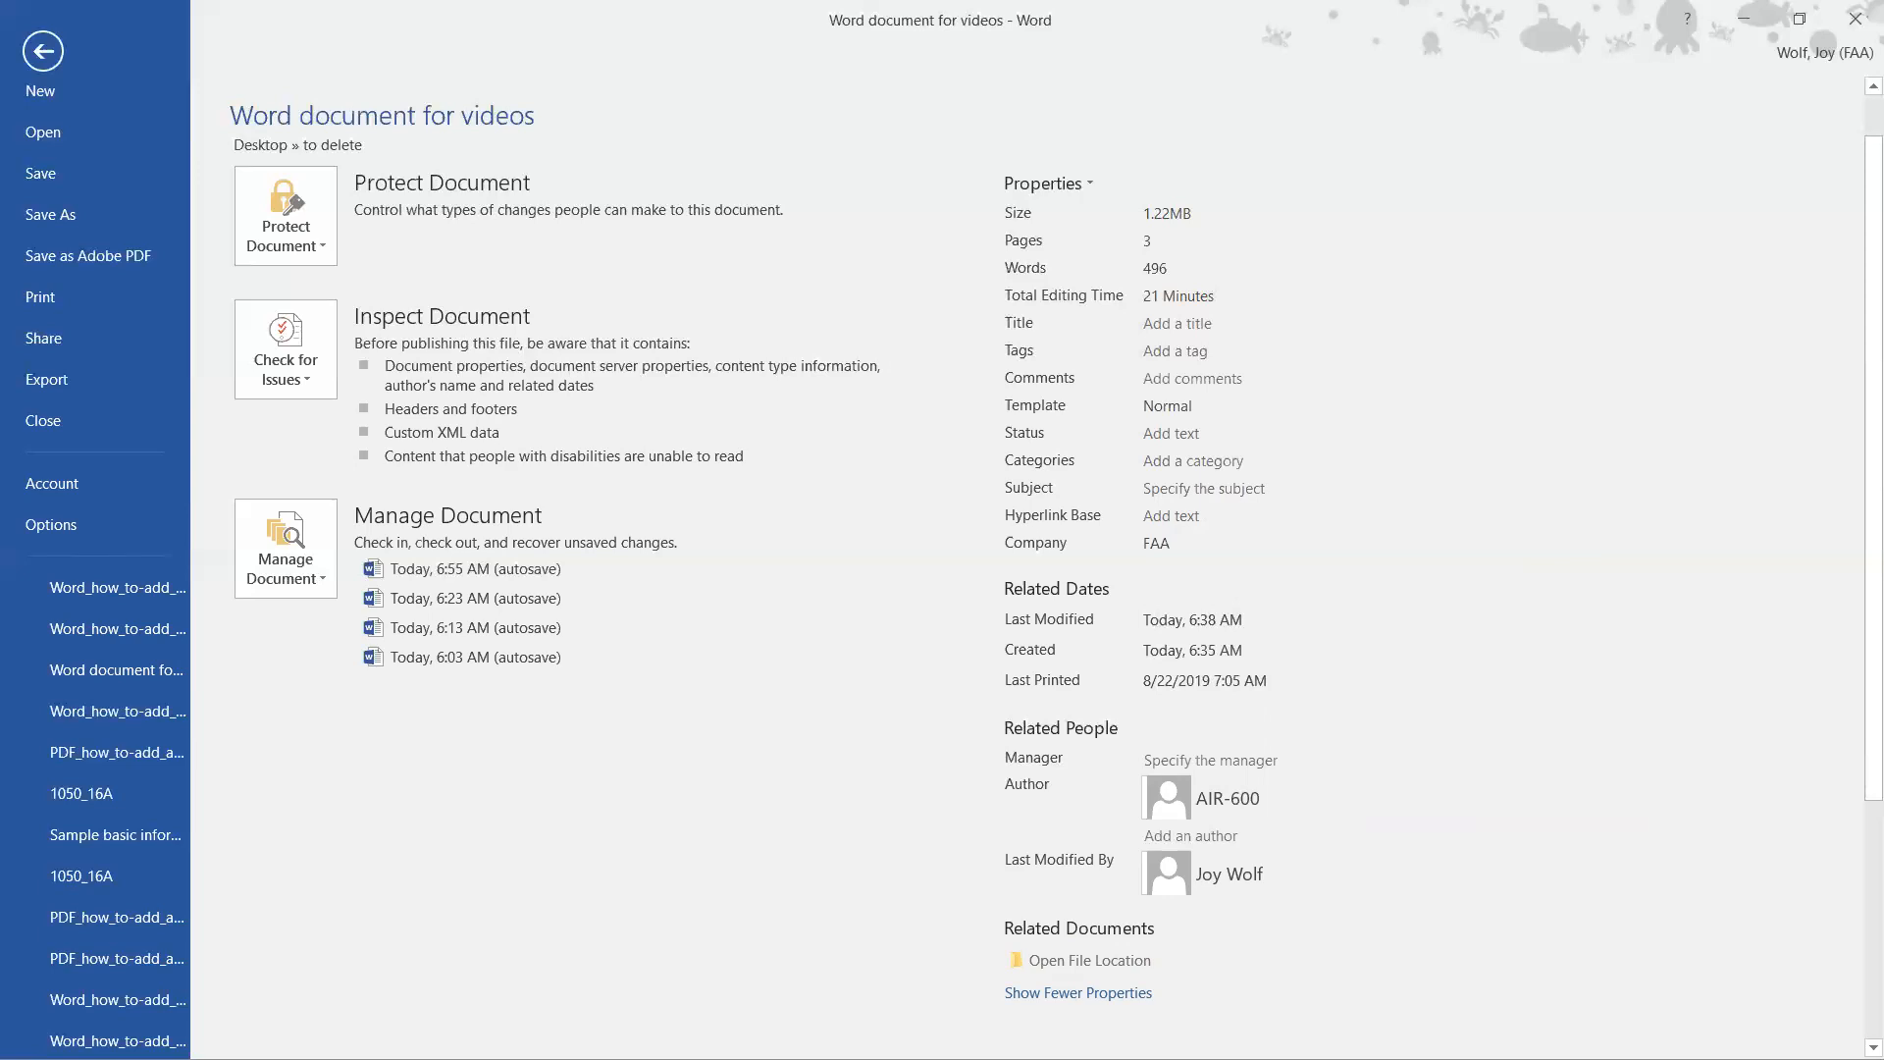